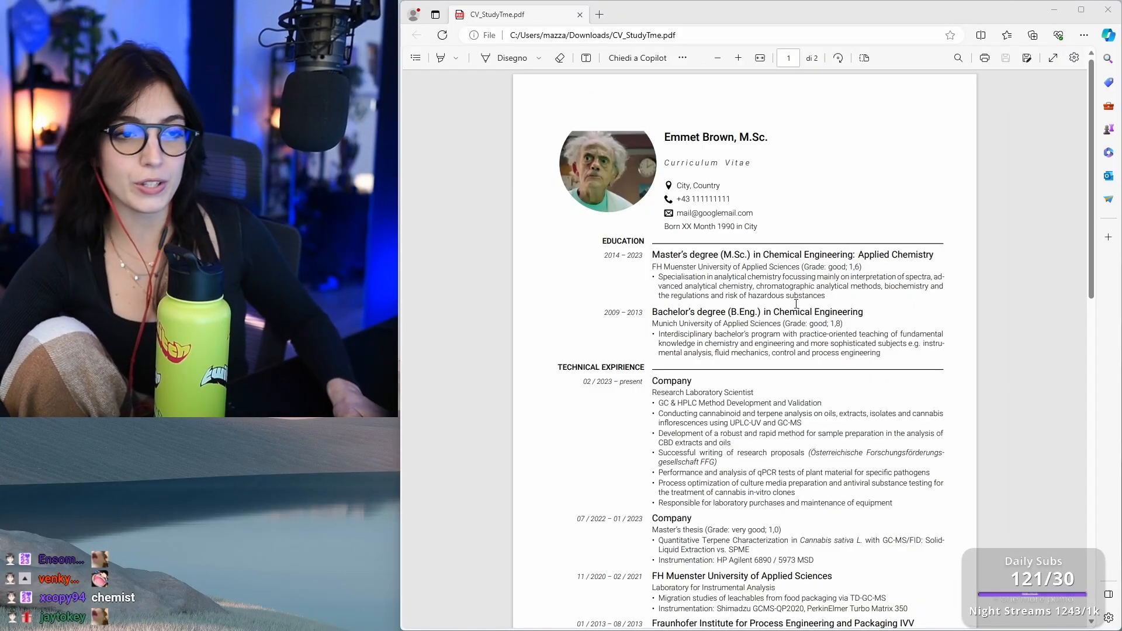
# Zoom in and scroll through the CV to read it
pyautogui.click(717, 58)
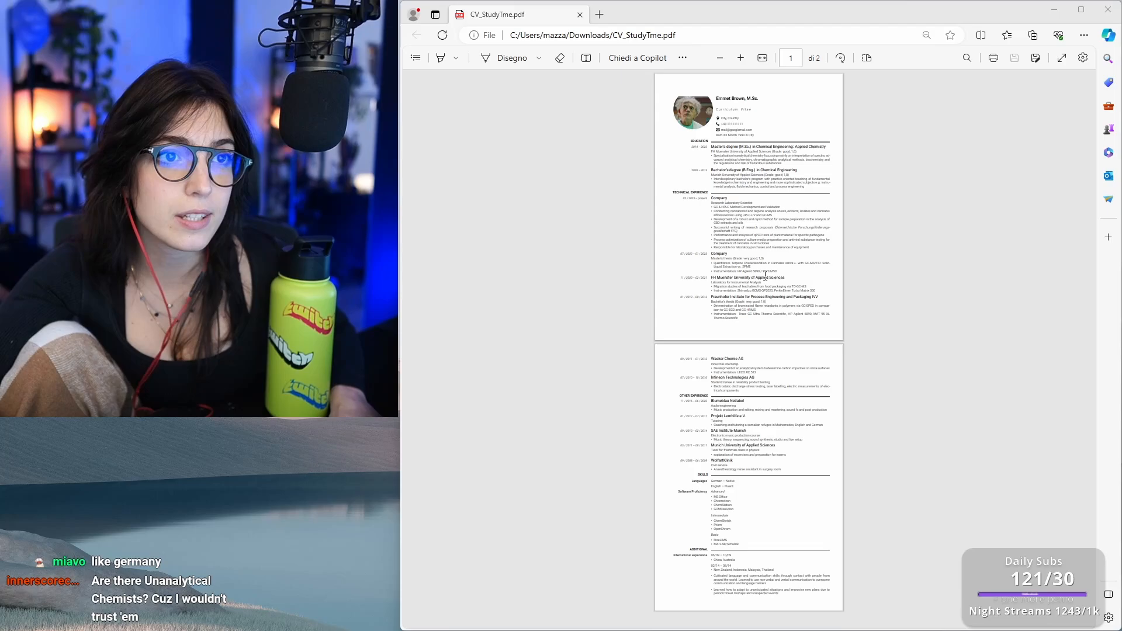
pyautogui.click(740, 57)
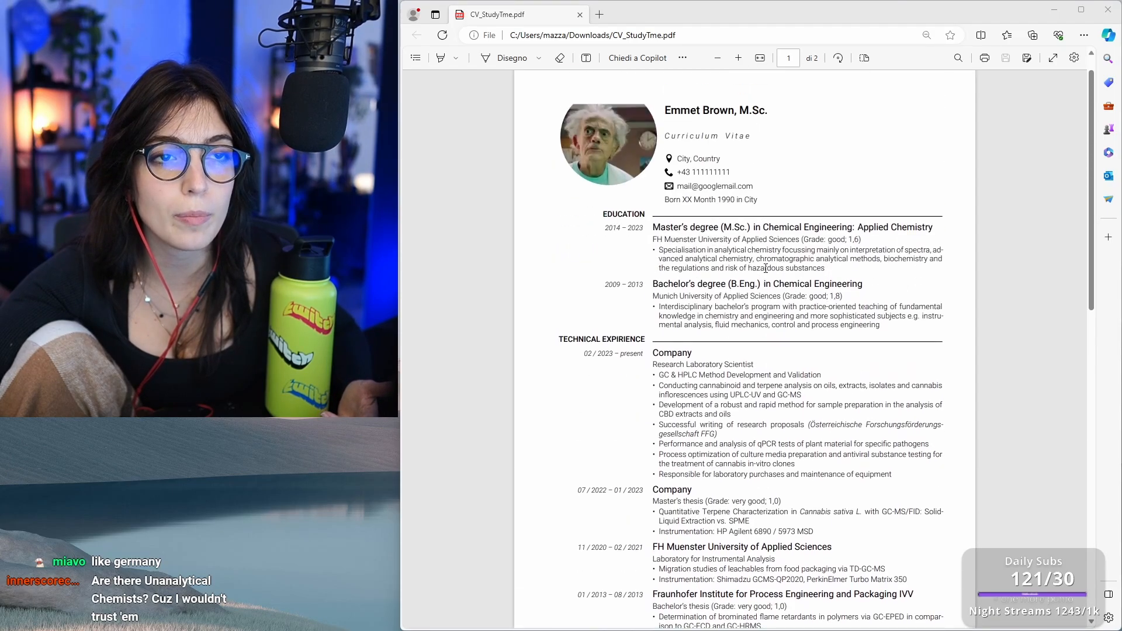
pyautogui.scroll(-3)
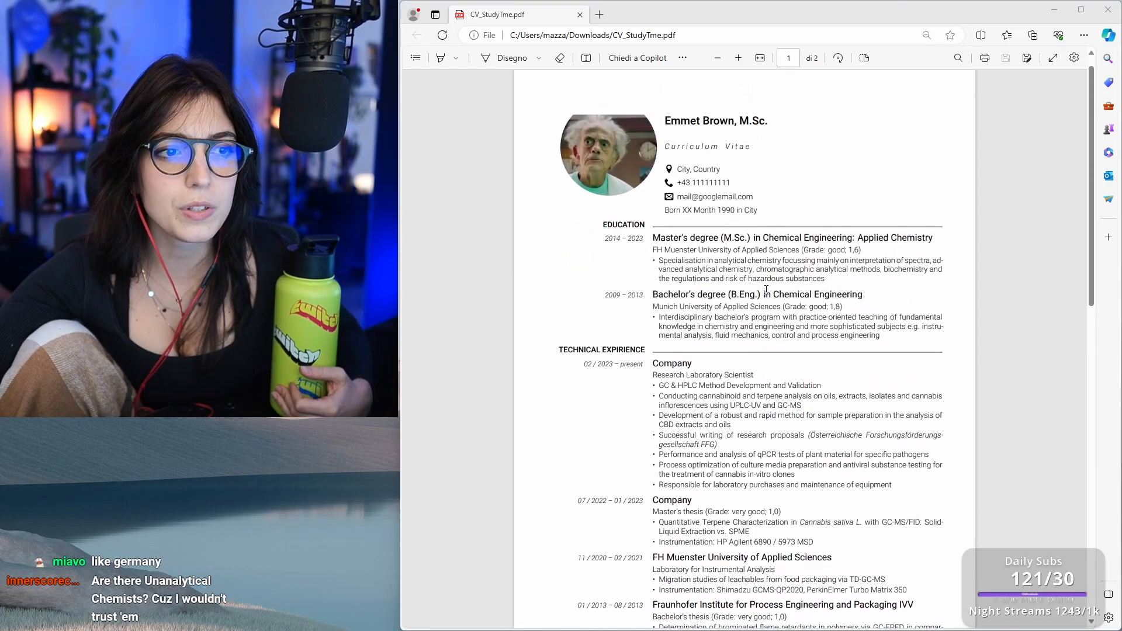
pyautogui.scroll(-3)
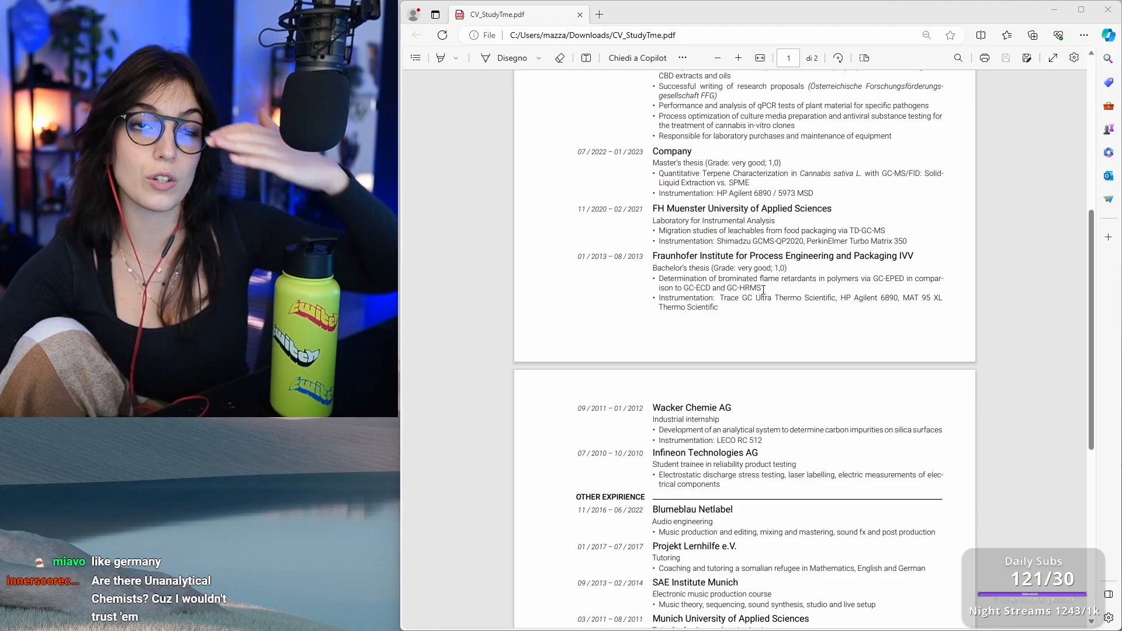
pyautogui.scroll(-3)
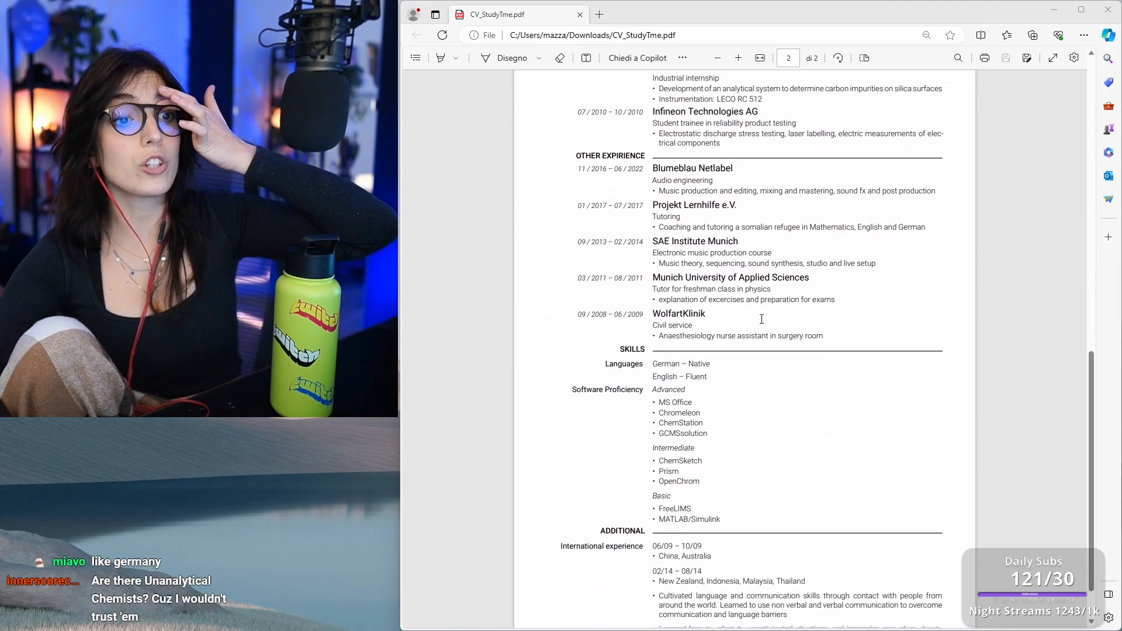
pyautogui.scroll(-3)
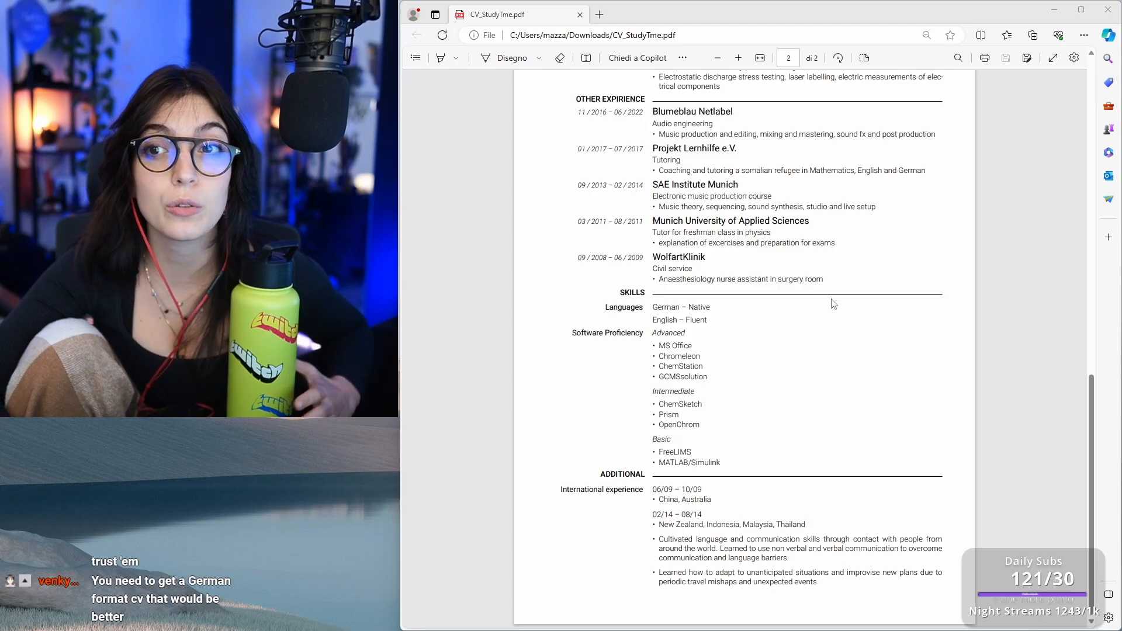
pyautogui.scroll(3)
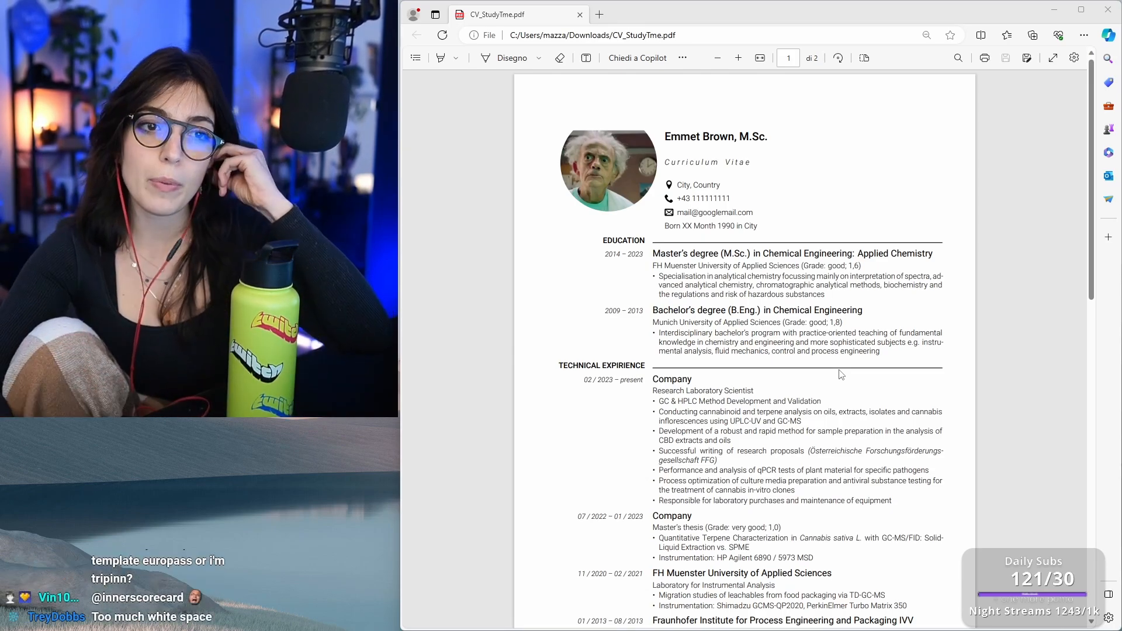
pyautogui.scroll(-3)
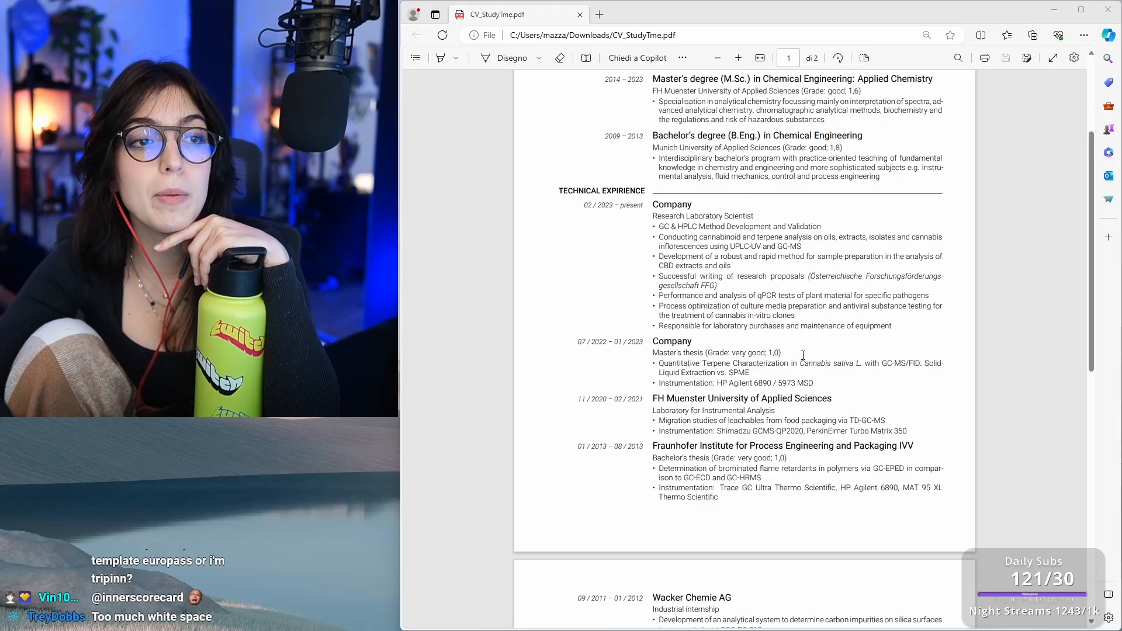
pyautogui.scroll(3)
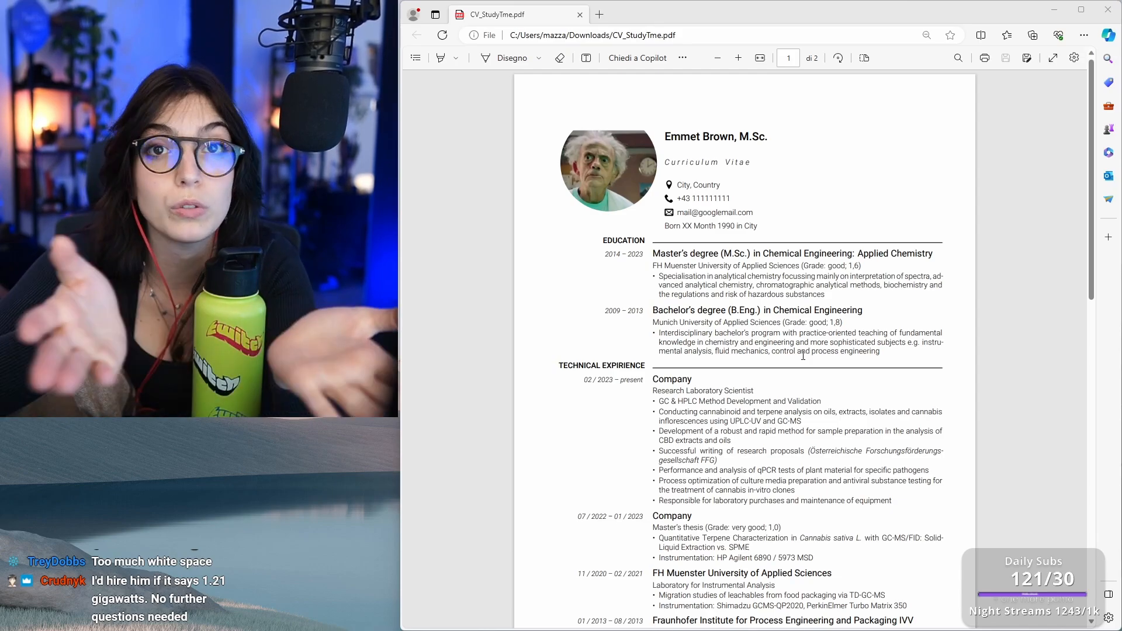
# Zoom out, draw the red bracket, name box and photo cross, then erase the extra box
pyautogui.click(718, 58)
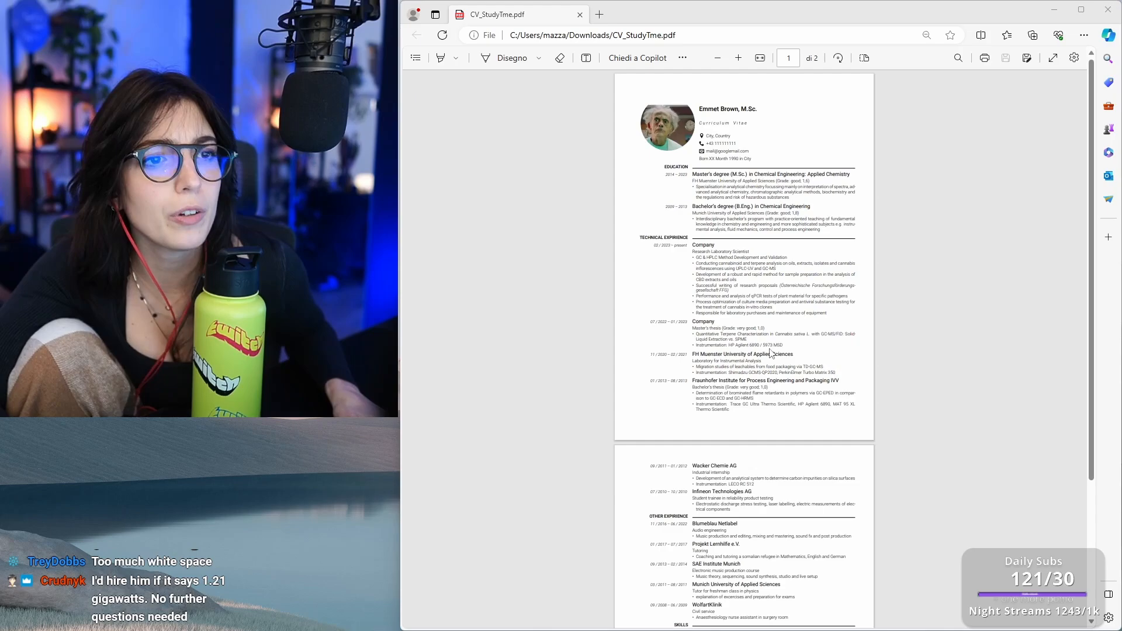
pyautogui.moveTo(512, 58)
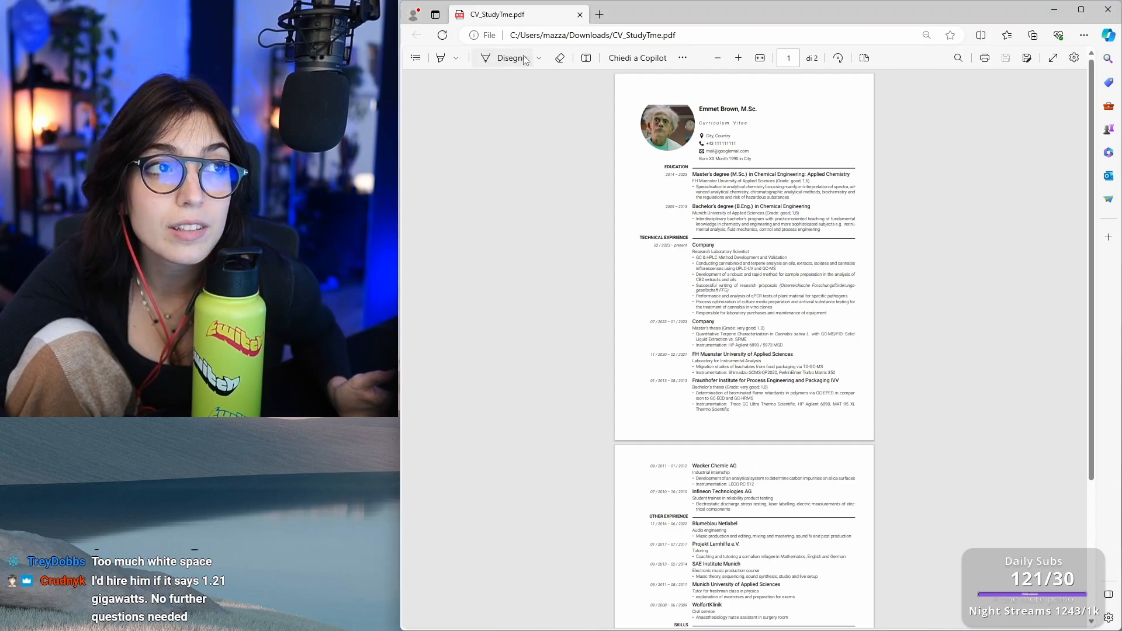
pyautogui.click(539, 58)
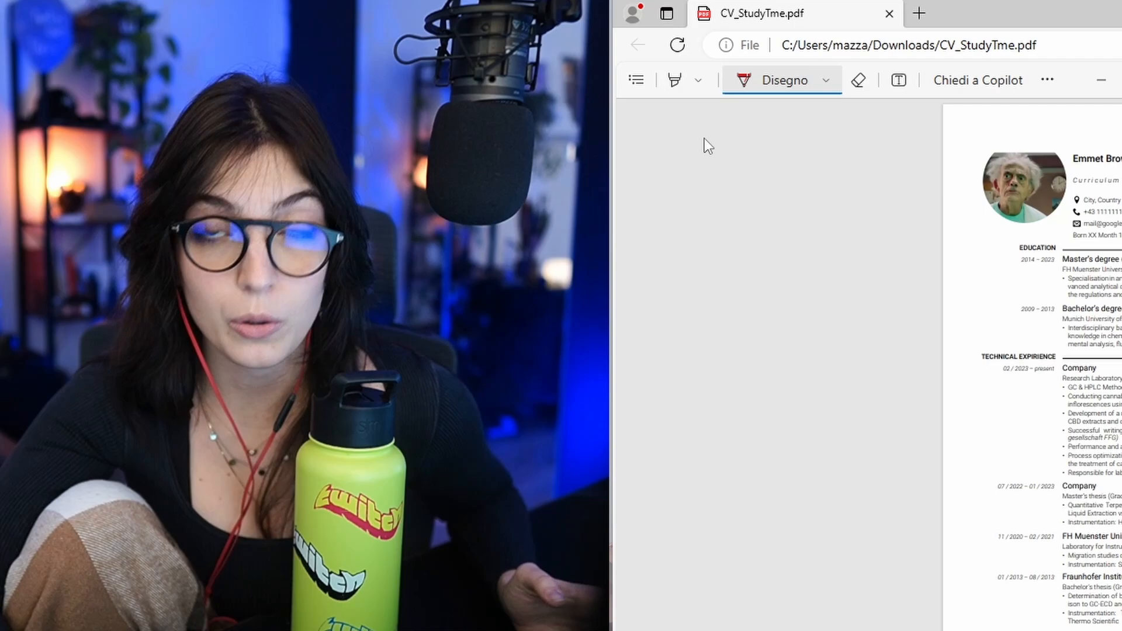
pyautogui.moveTo(637, 44)
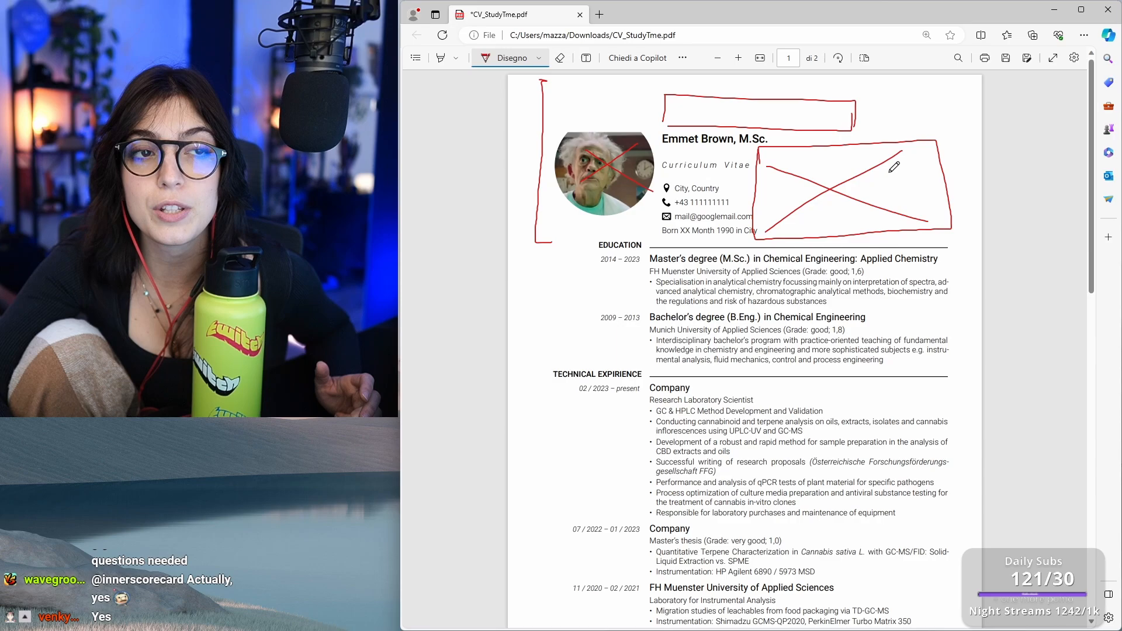
pyautogui.moveTo(680, 222)
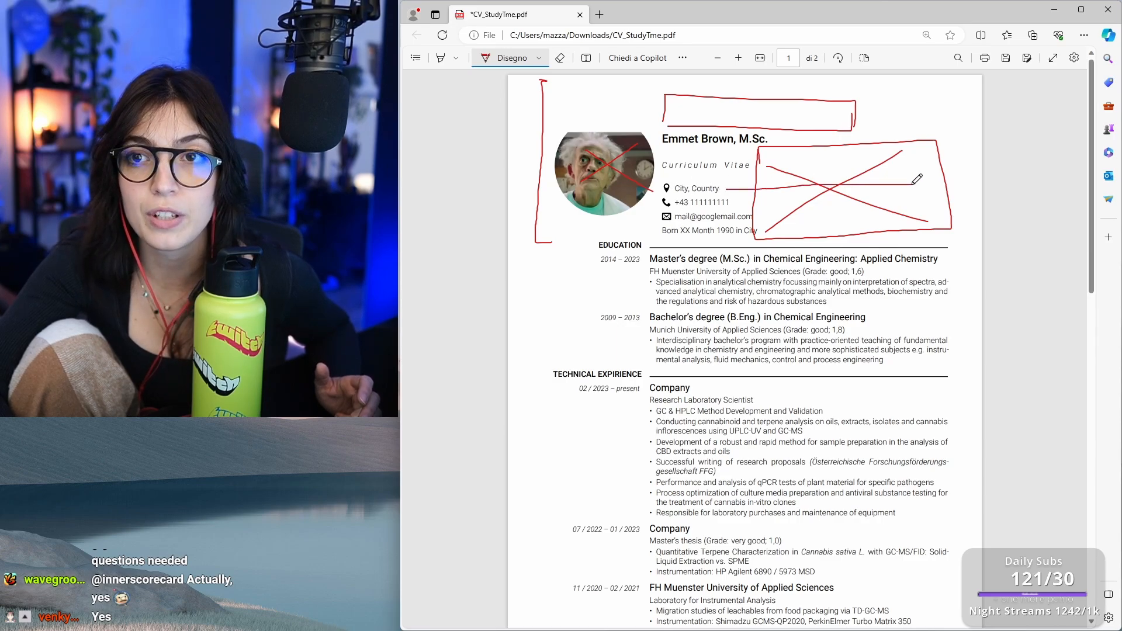
pyautogui.click(559, 58)
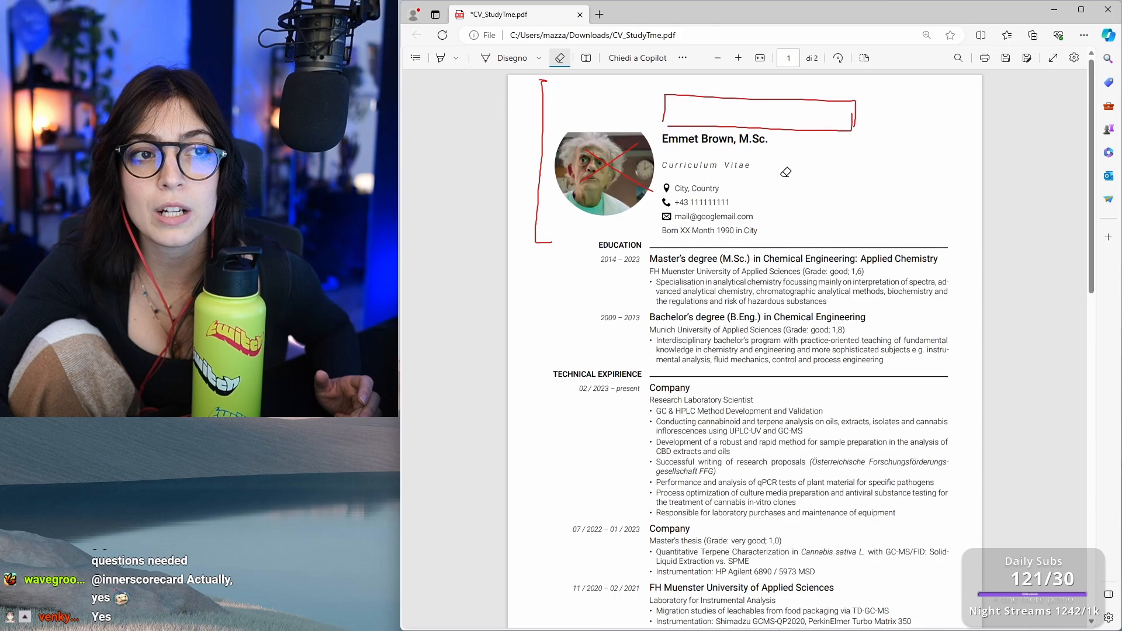
# Circle 'present', underline the title, strike 'Curriculum Vitae', write 'experience' and arrow it above Education
pyautogui.click(511, 57)
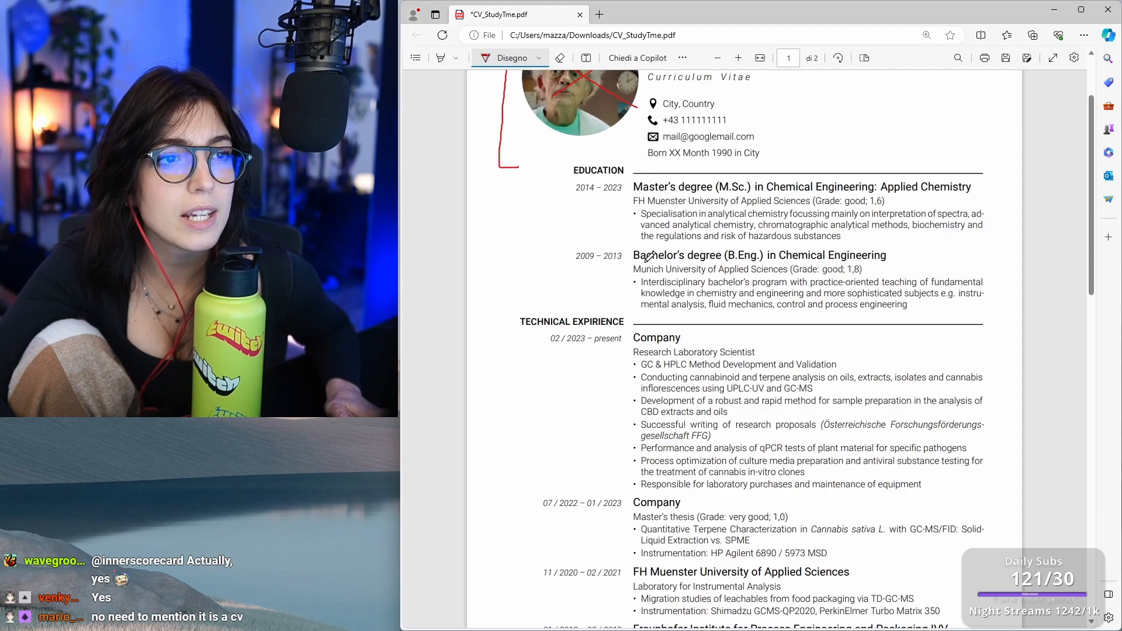
pyautogui.scroll(3)
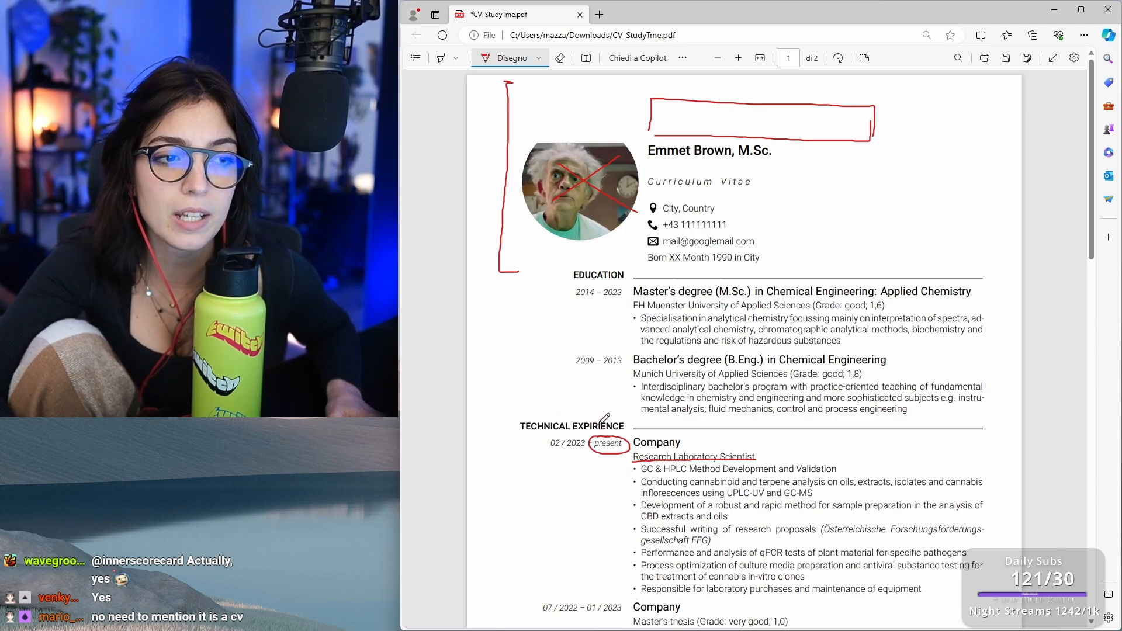
pyautogui.click(585, 58)
pyautogui.write('experience')
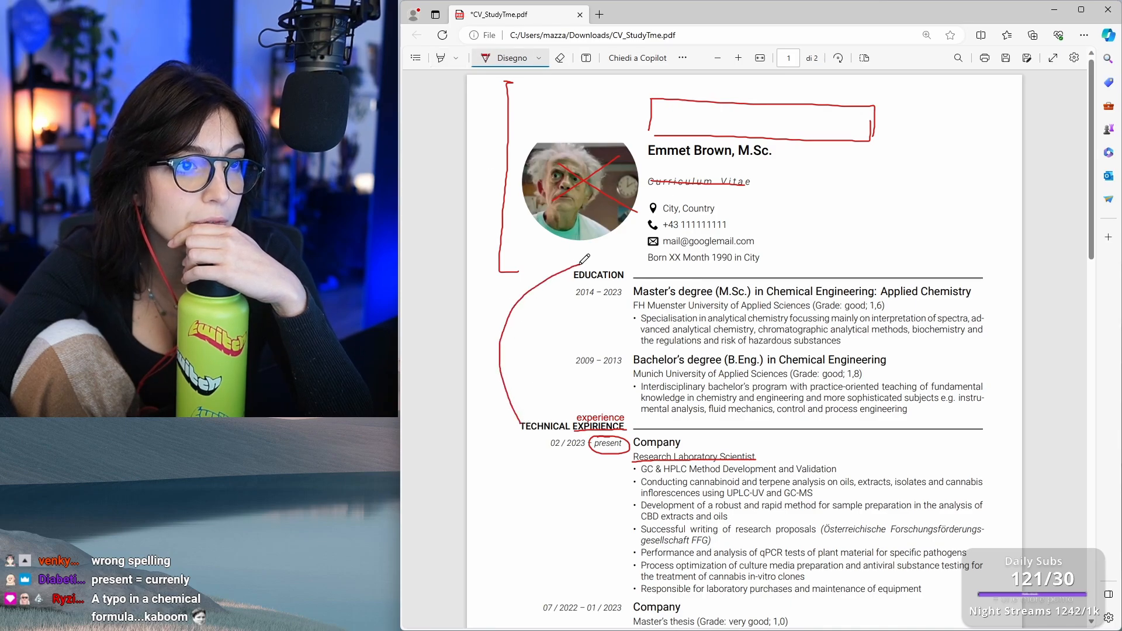
# Scroll to the current Company role and bracket its qPCR and process optimization bullets
pyautogui.scroll(-3)
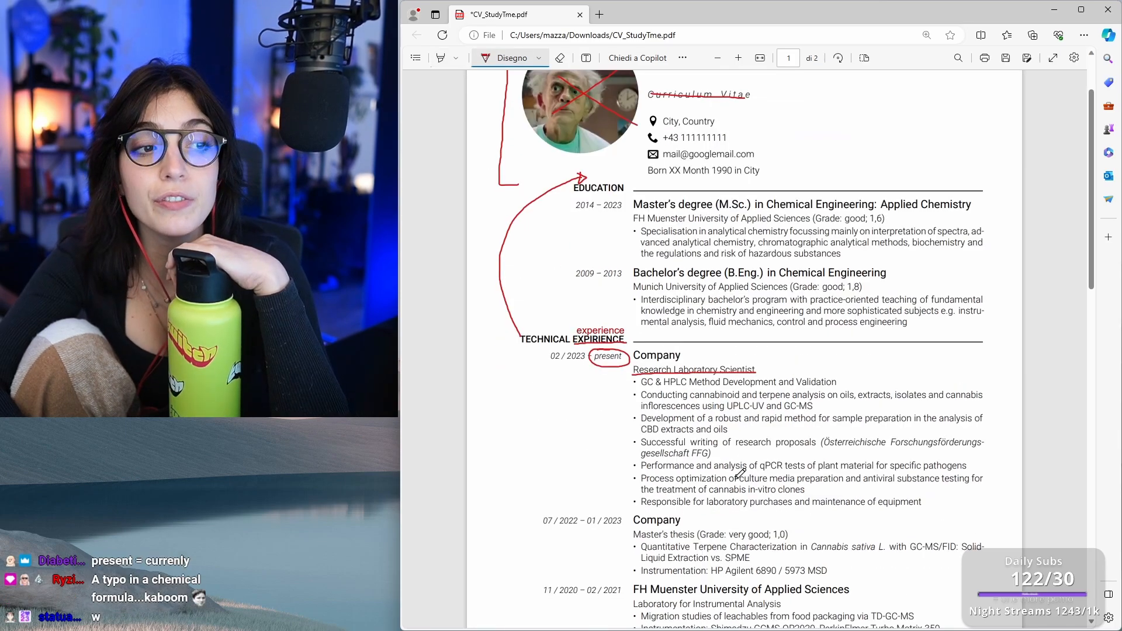
pyautogui.scroll(-3)
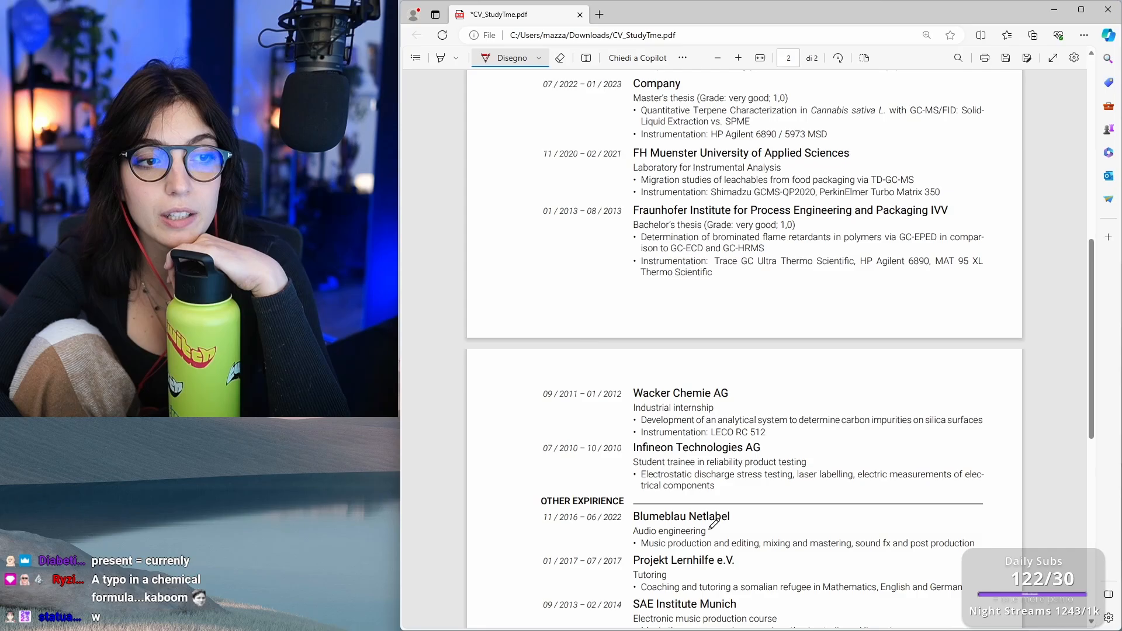
pyautogui.scroll(3)
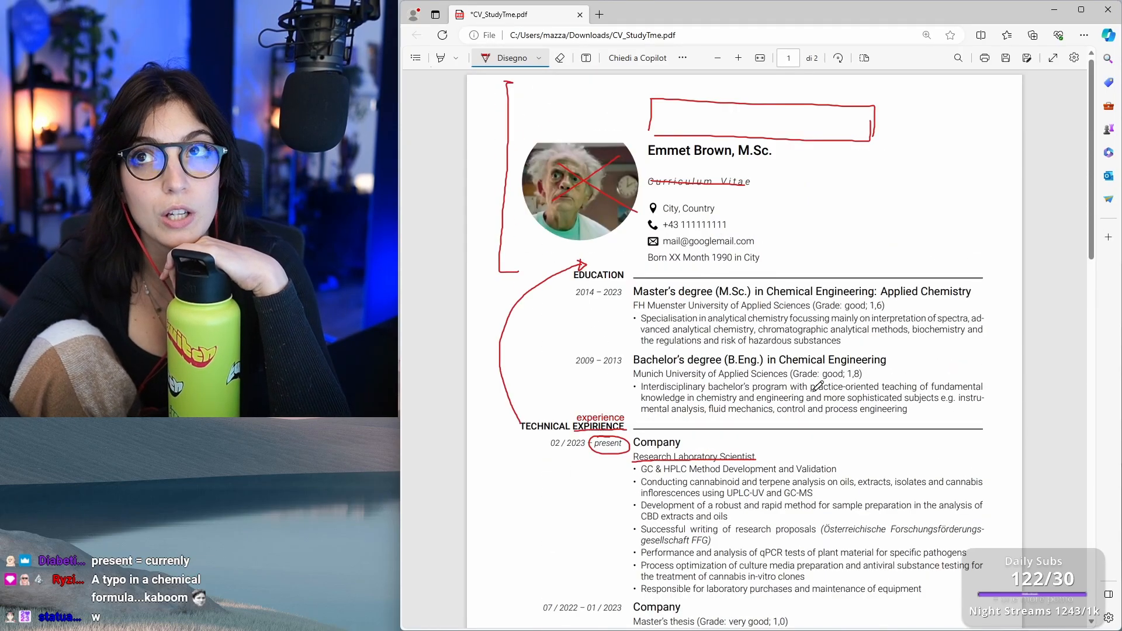
pyautogui.scroll(-3)
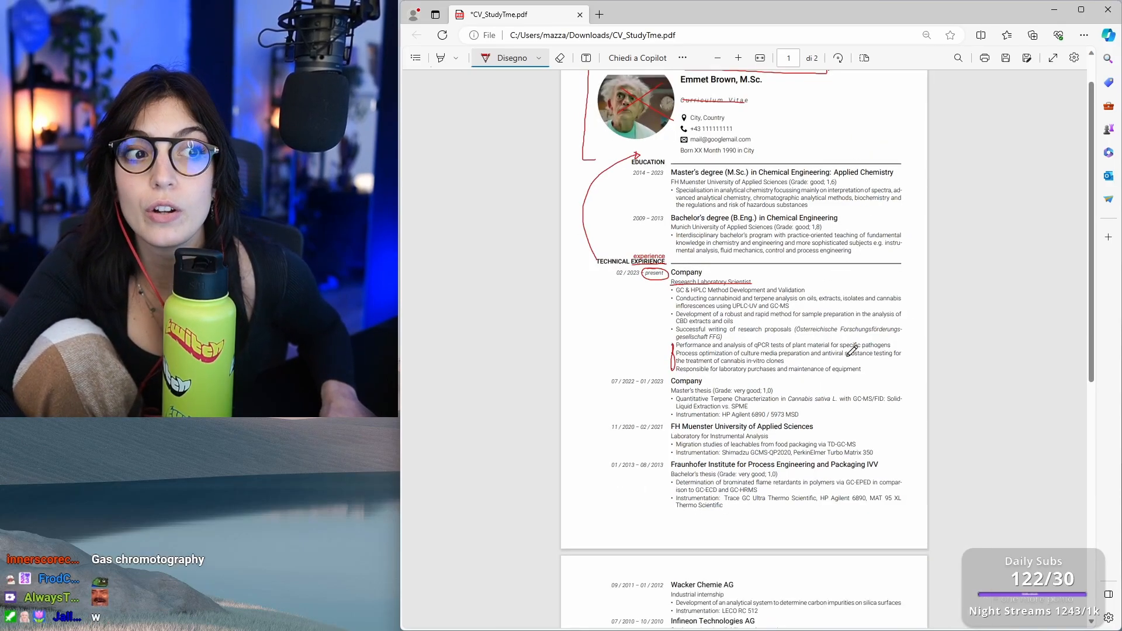
pyautogui.scroll(3)
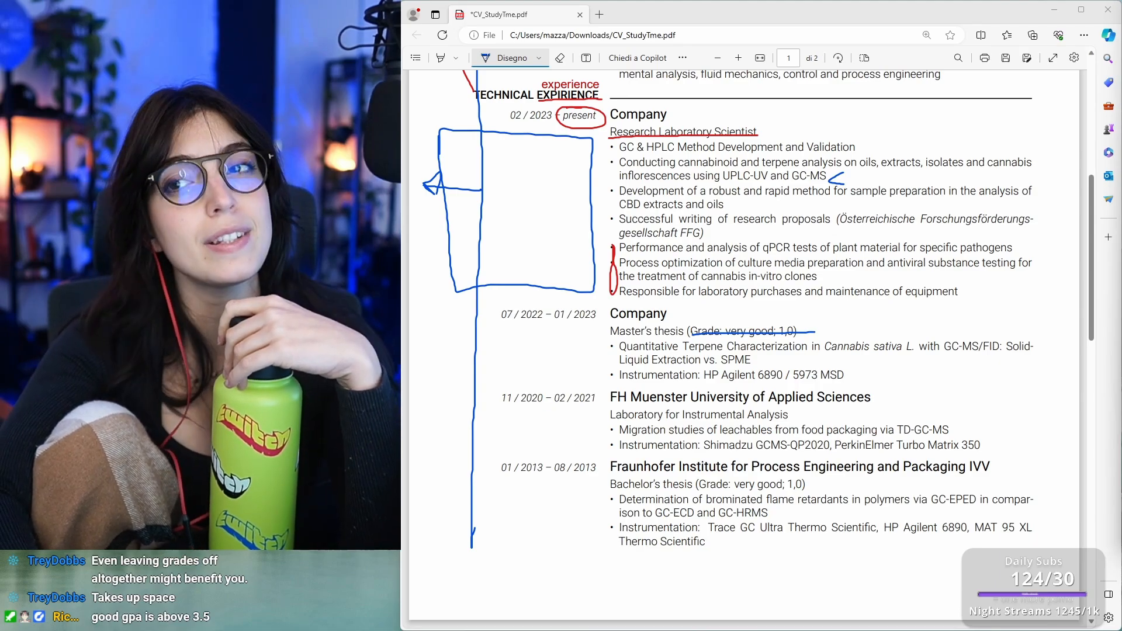
# Strike the Bachelor's thesis grade in blue and tick the thesis and laboratory lines
pyautogui.scroll(-3)
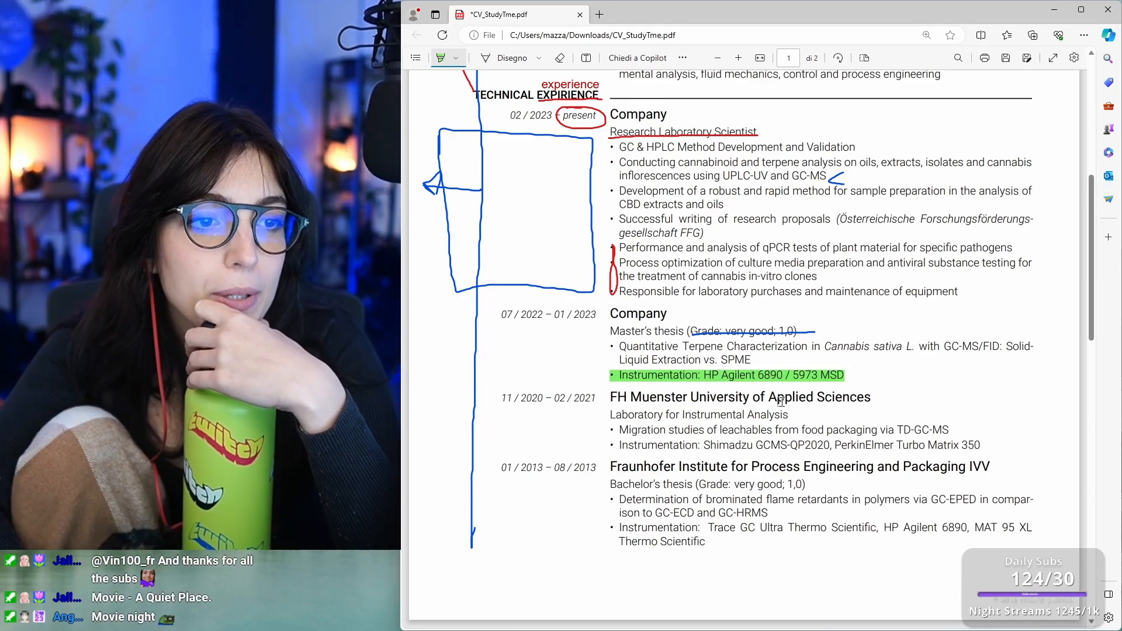
pyautogui.scroll(-3)
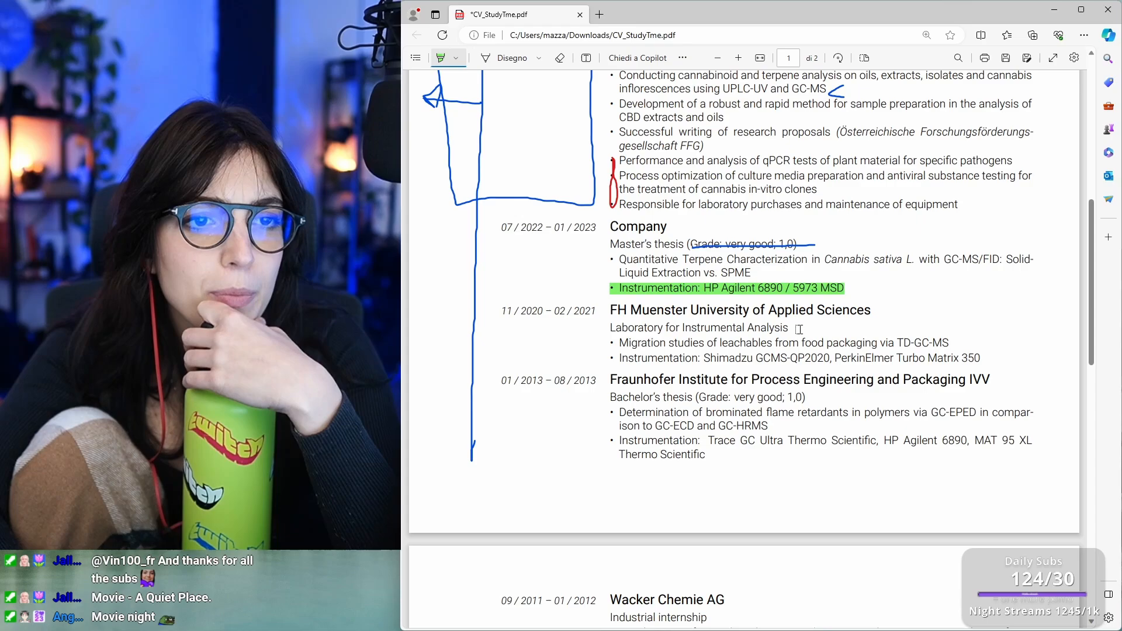
pyautogui.scroll(3)
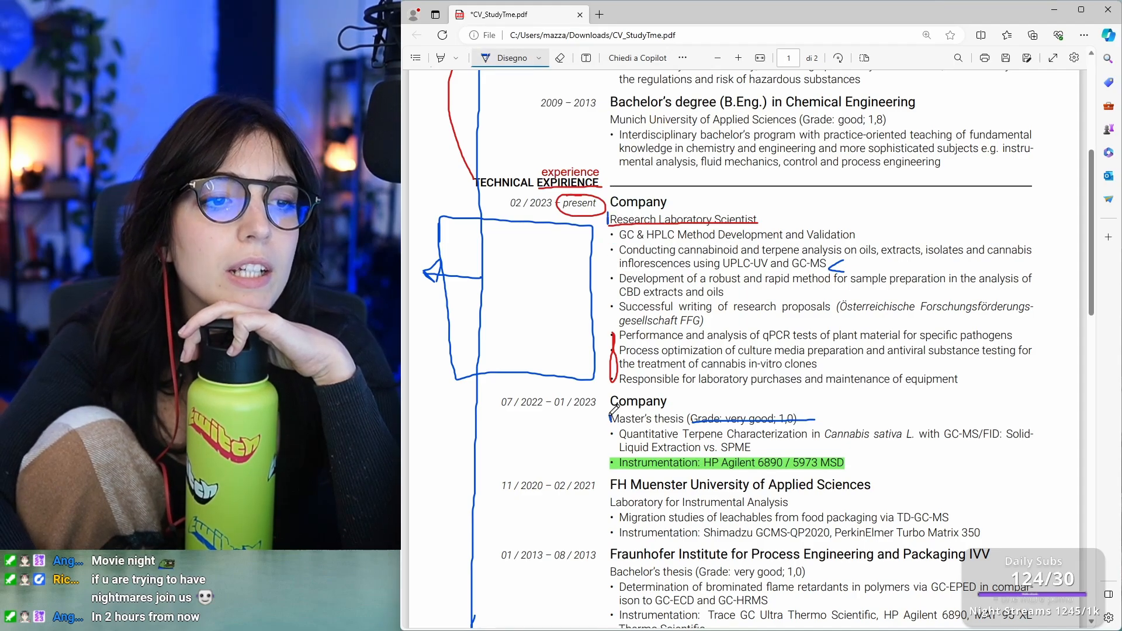
pyautogui.scroll(-3)
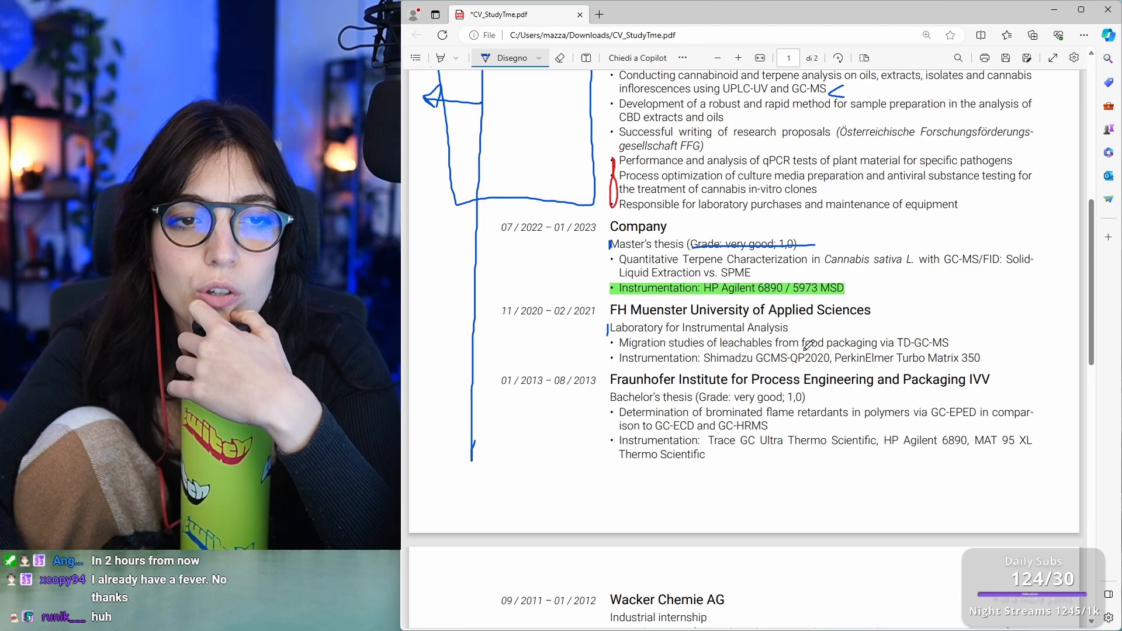
pyautogui.scroll(-3)
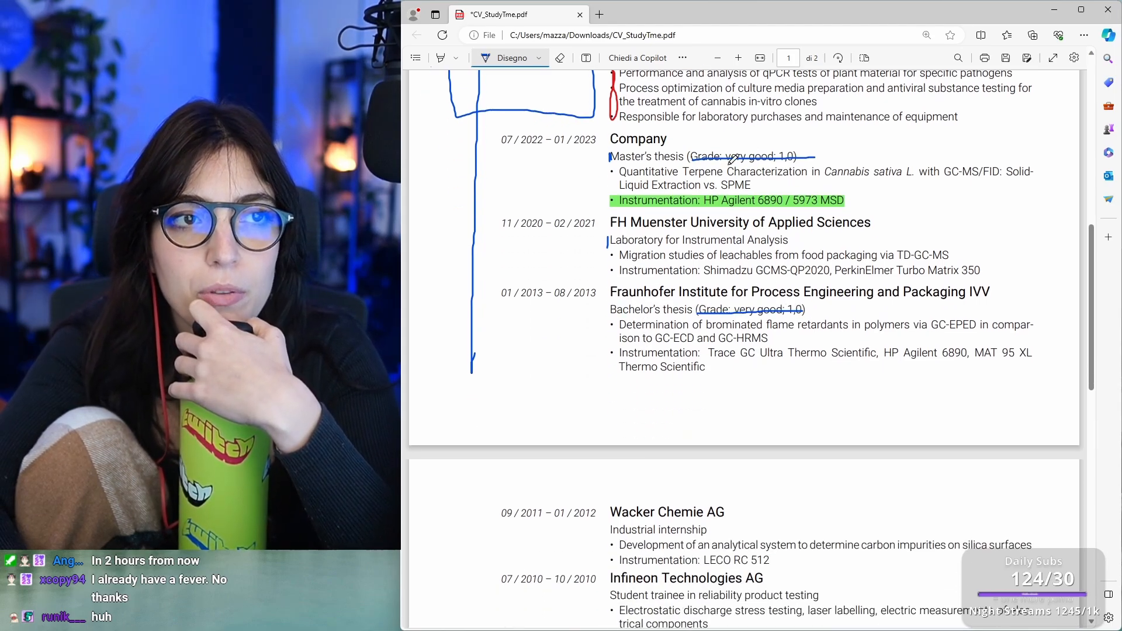
pyautogui.scroll(-3)
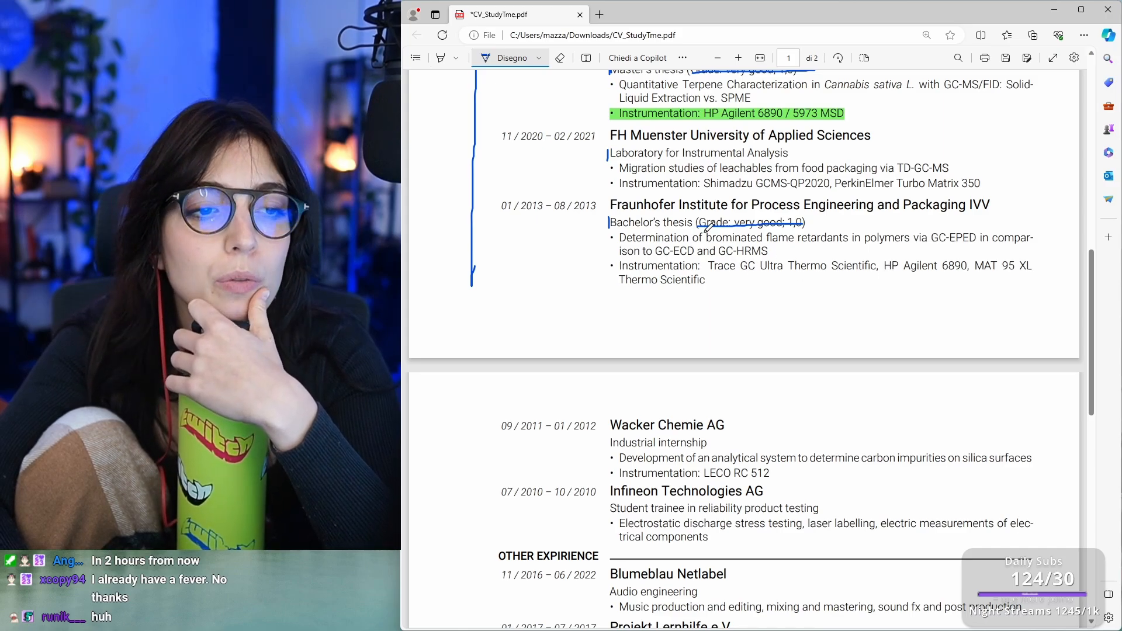
pyautogui.scroll(-3)
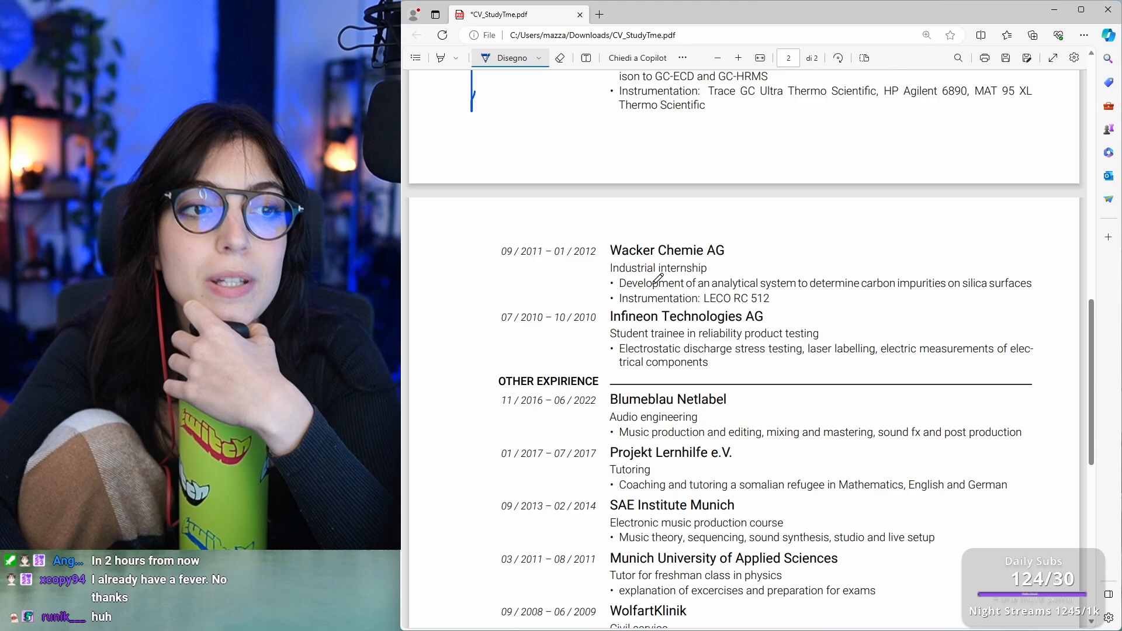
# Slash through each entry from Wacker Chemie AG down to WolfartKlinik in red
pyautogui.scroll(3)
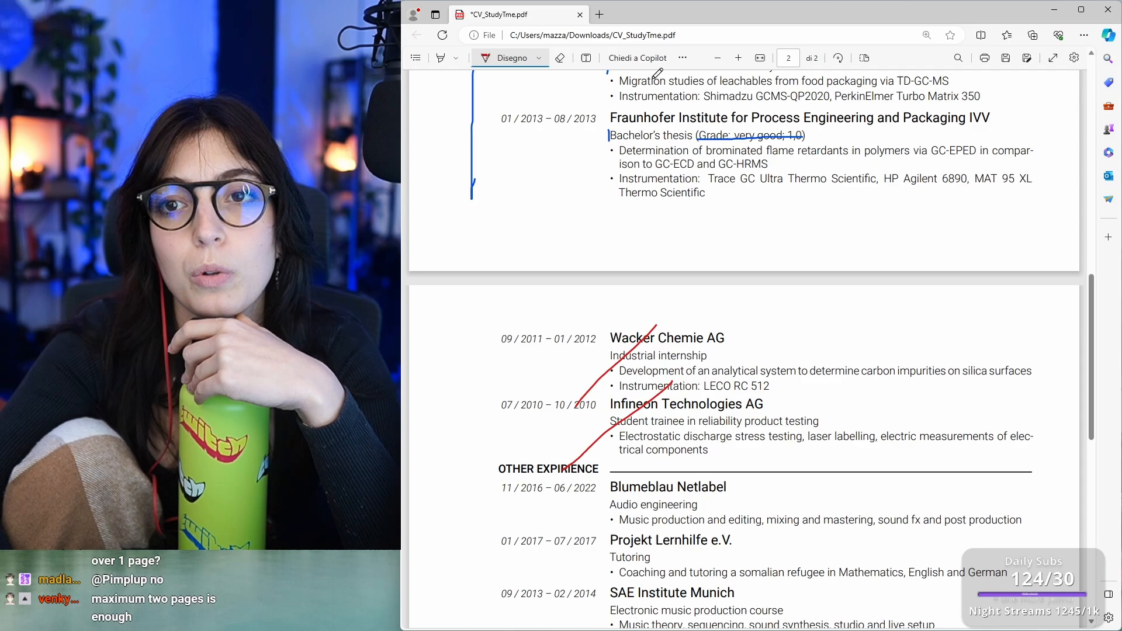
pyautogui.scroll(-3)
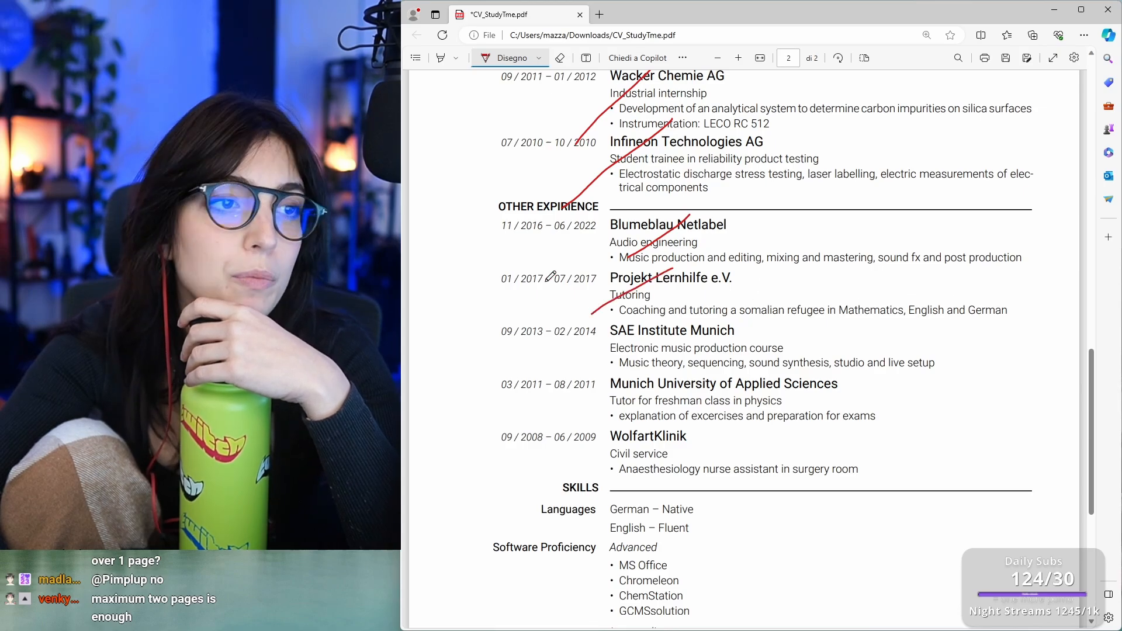
pyautogui.scroll(-3)
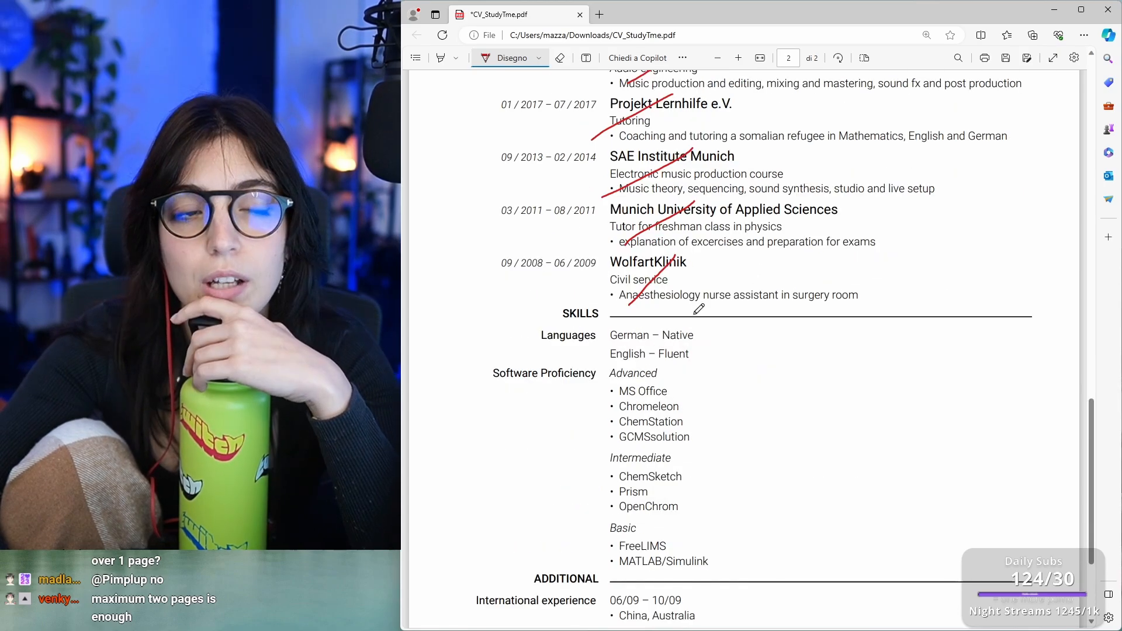
pyautogui.scroll(3)
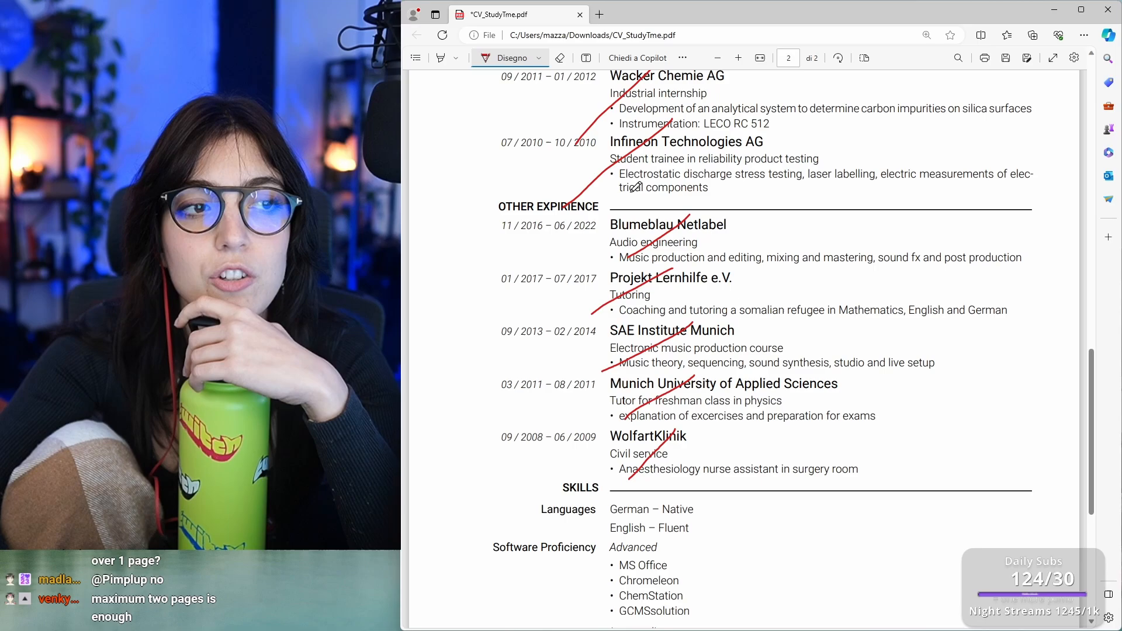
pyautogui.scroll(3)
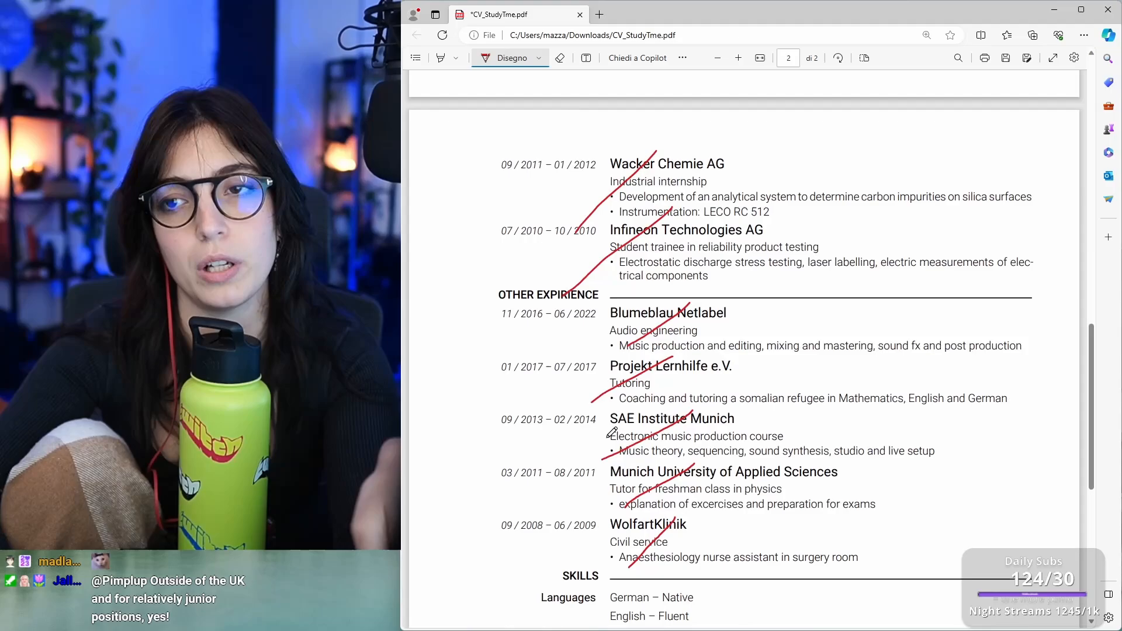
pyautogui.scroll(-3)
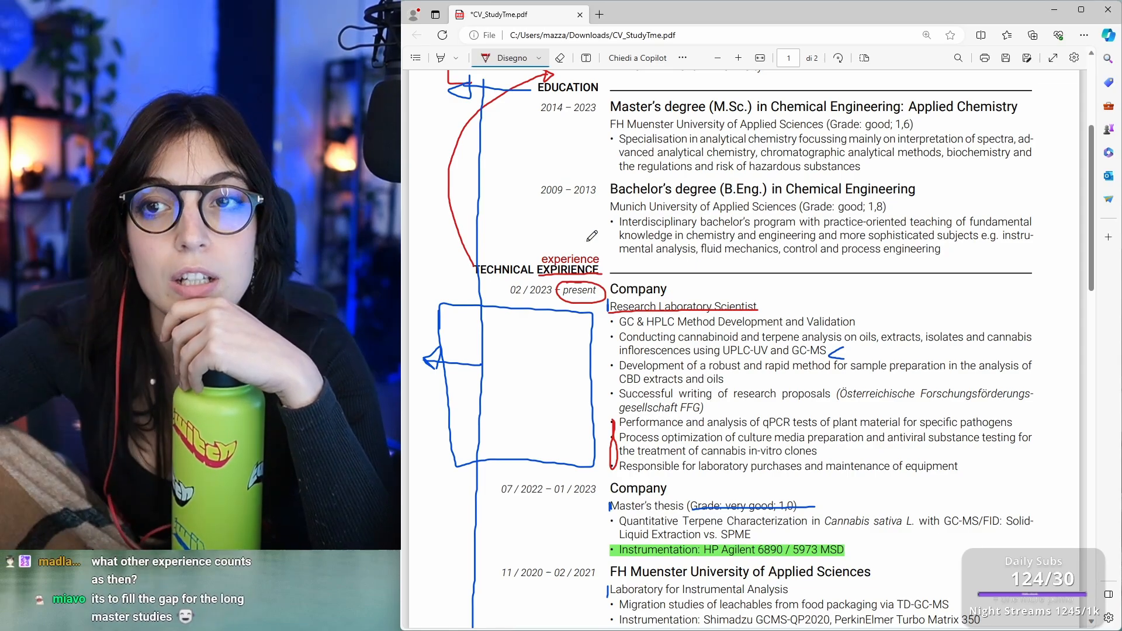
# Underline the OTHER EXPIRIENCE heading and scroll down to the Skills and Additional sections
pyautogui.scroll(-3)
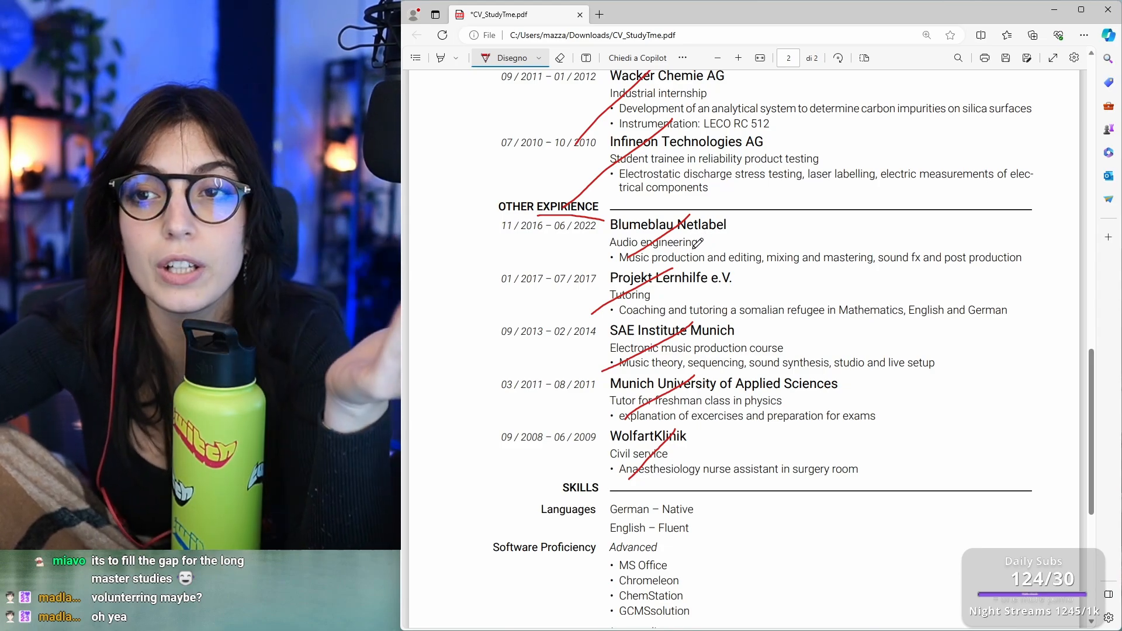
pyautogui.scroll(-3)
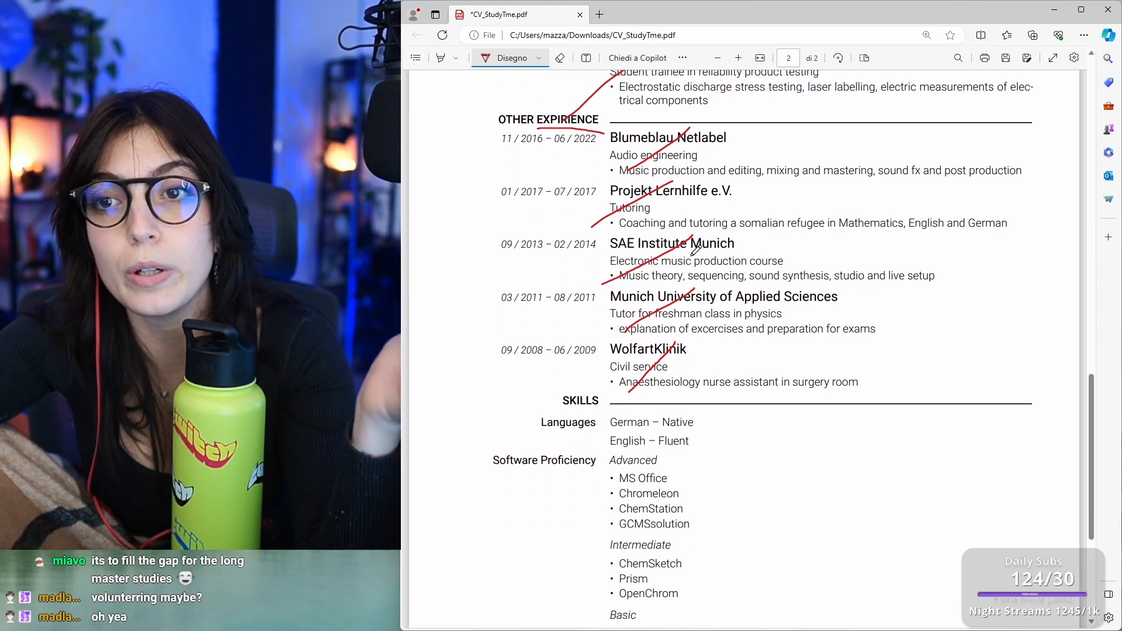
pyautogui.scroll(-3)
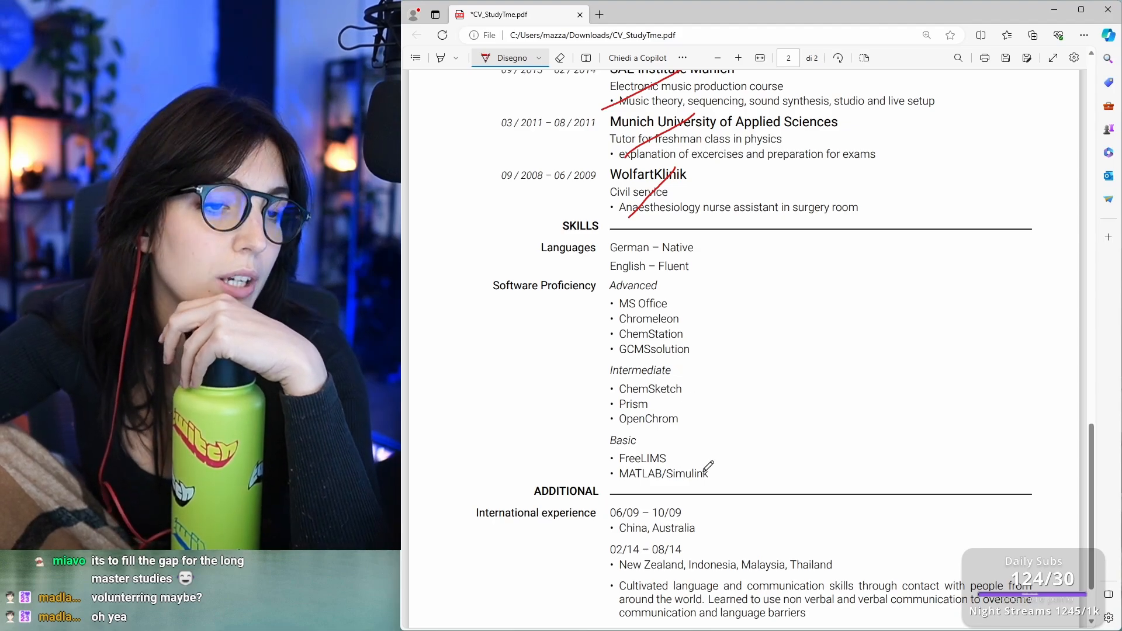
pyautogui.scroll(-3)
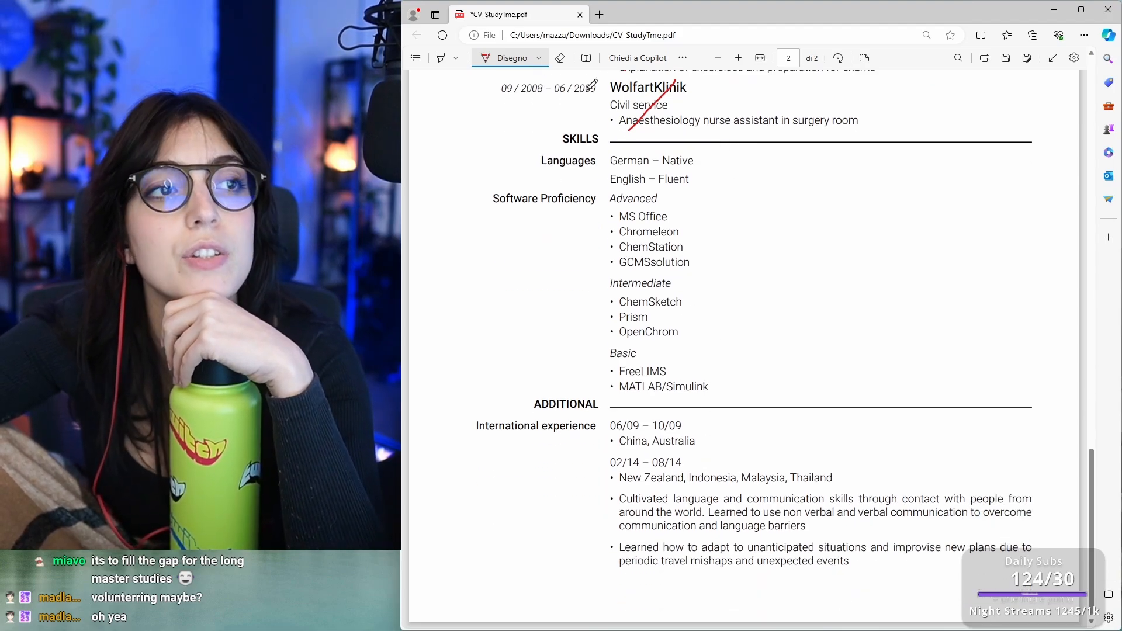
# Box the Skills lists in blue and erase the slash over 06/09 – 10/09
pyautogui.click(539, 58)
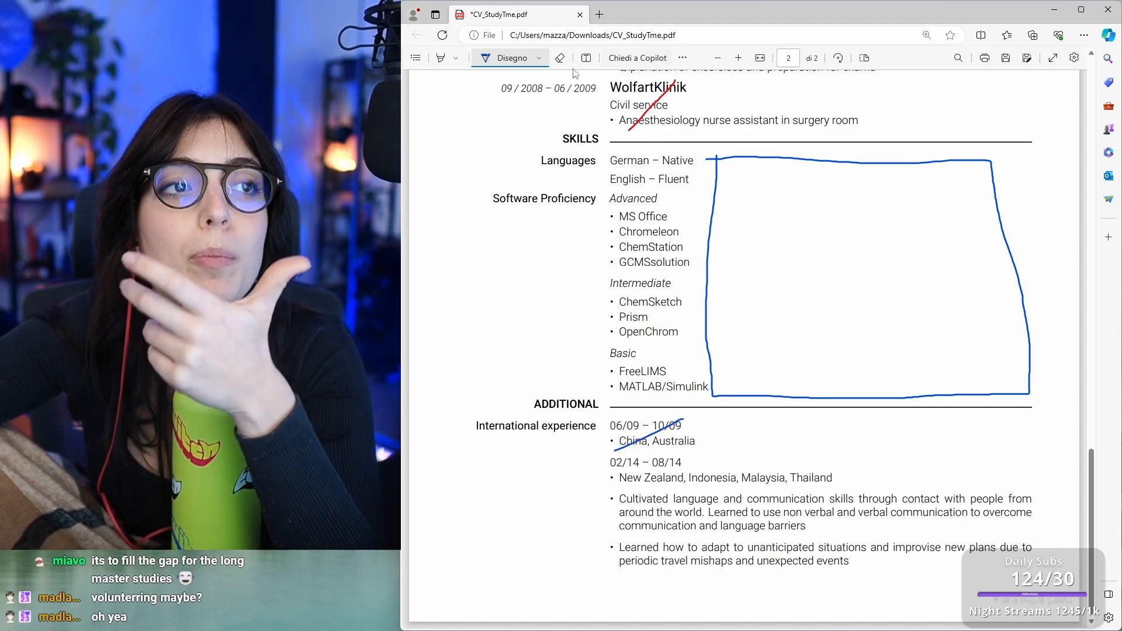
pyautogui.click(561, 58)
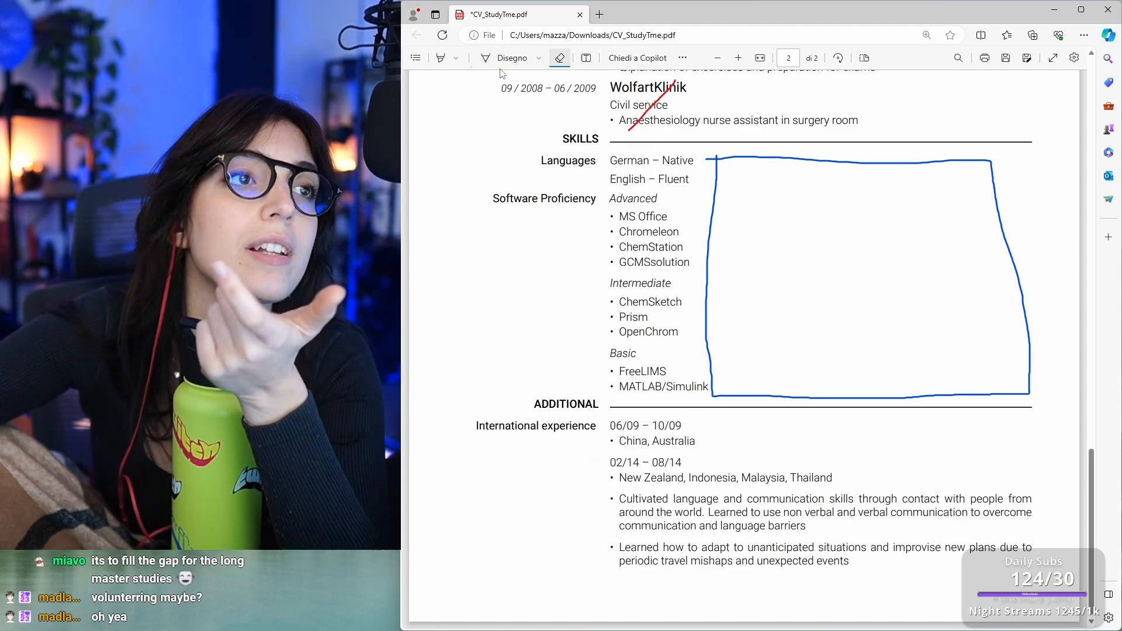
pyautogui.click(538, 58)
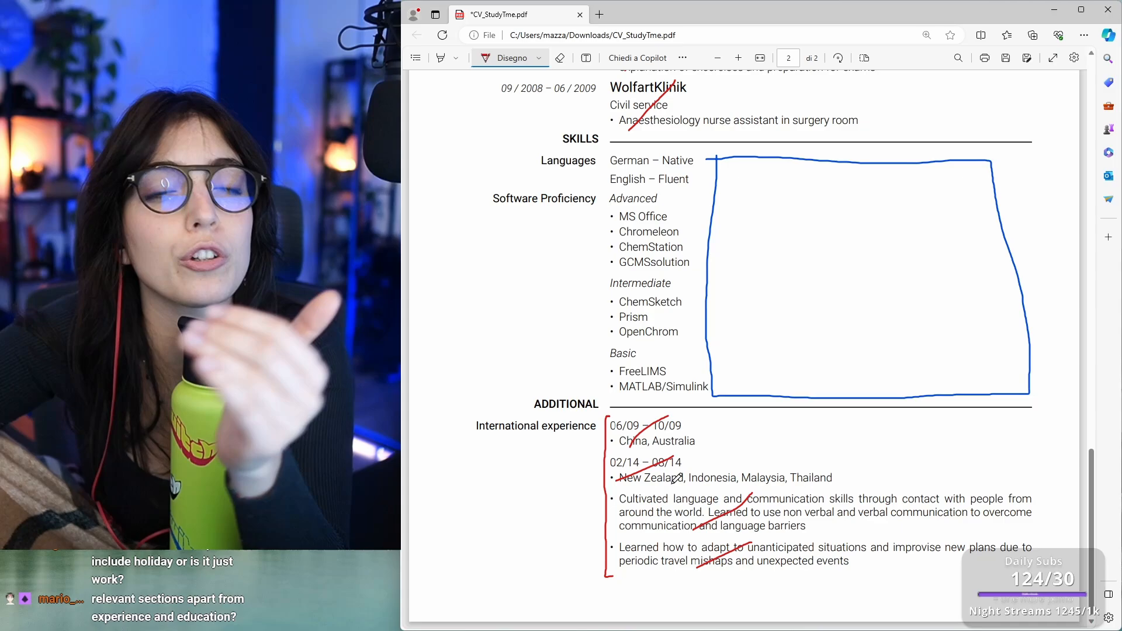
# Bracket International experience in red, slash its dates and bullets, and zoom out
pyautogui.scroll(3)
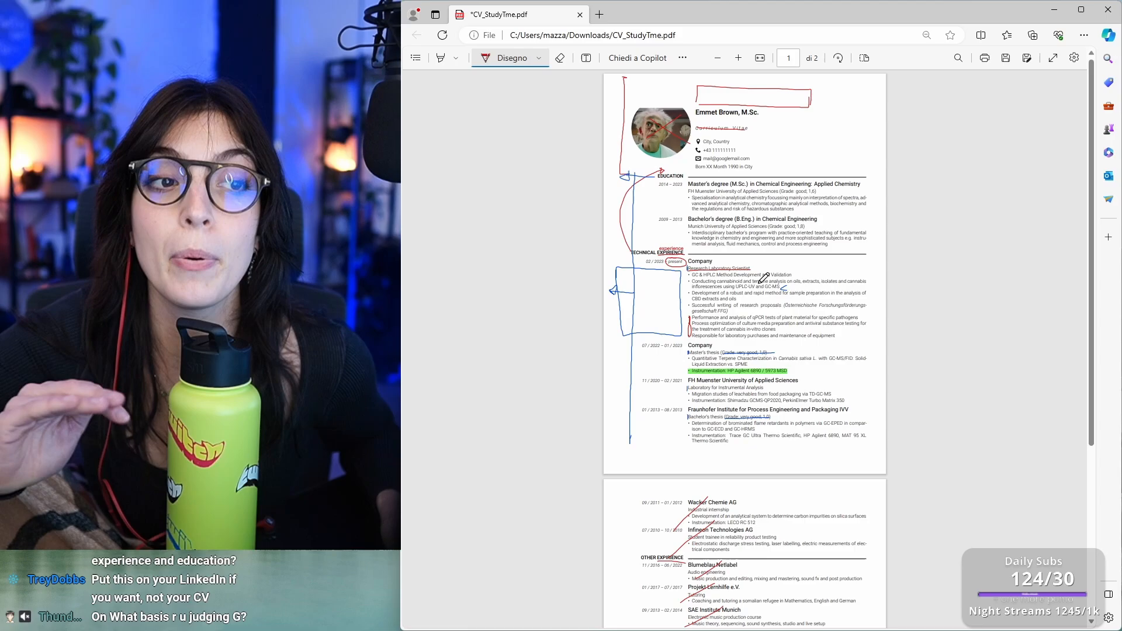
# Draw a red bracket right of the Research Laboratory Scientist bullets on page one
pyautogui.scroll(-3)
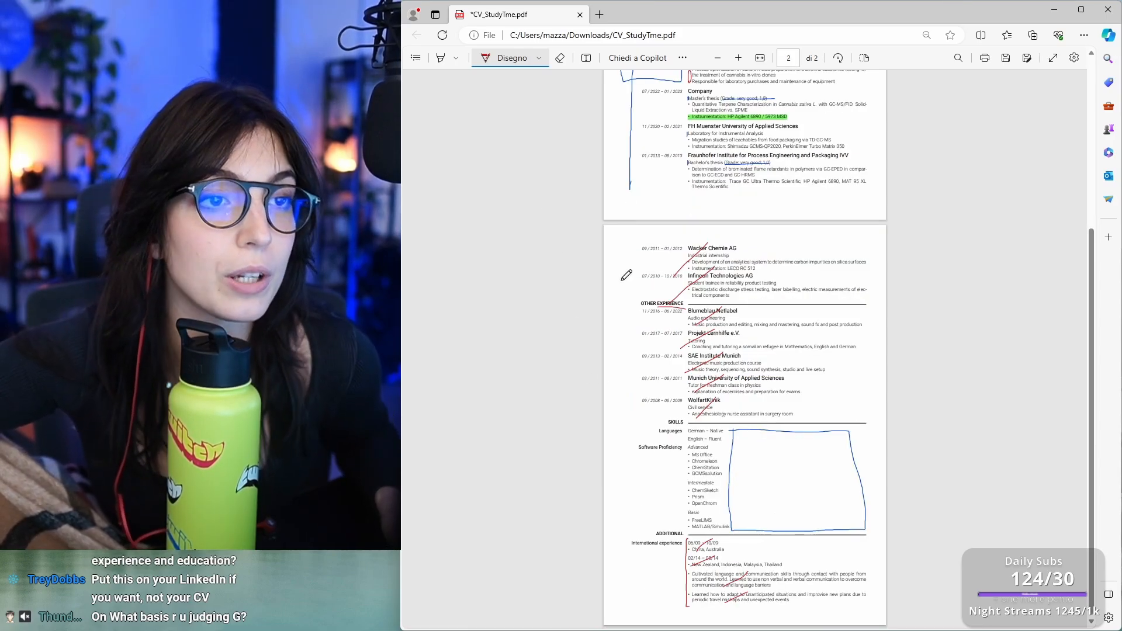
pyautogui.scroll(3)
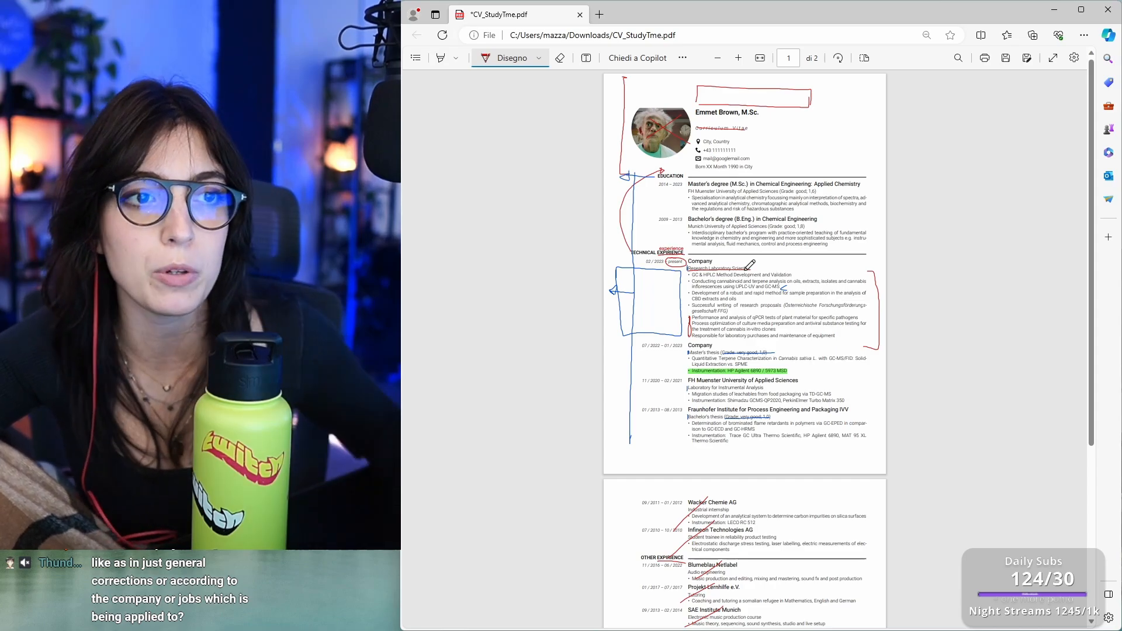
pyautogui.click(738, 58)
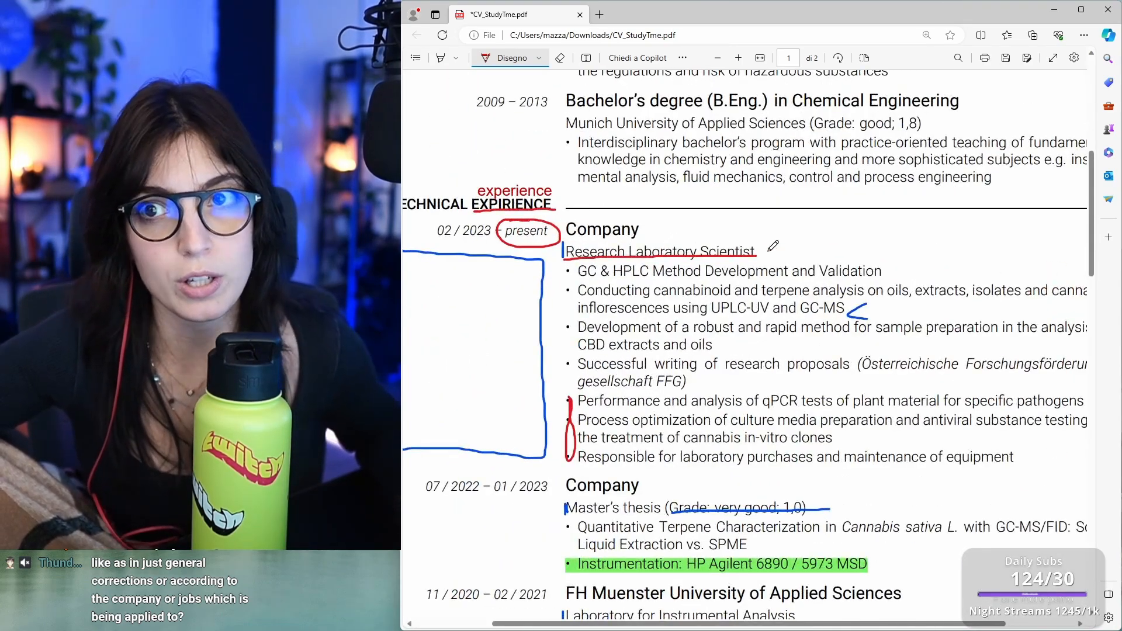
pyautogui.scroll(-3)
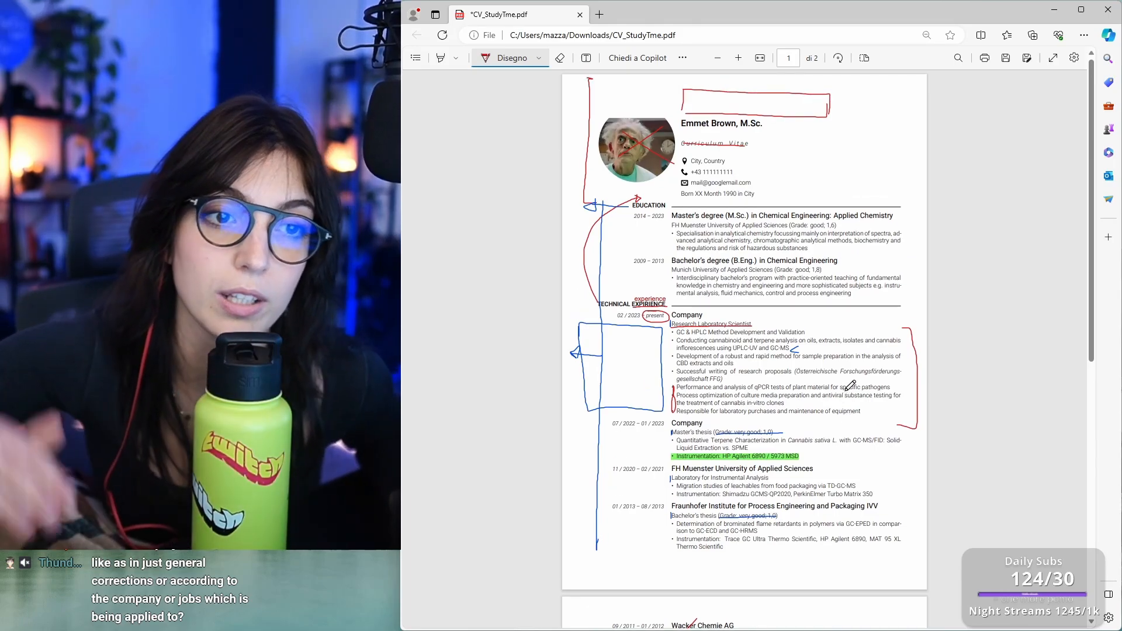
pyautogui.scroll(-3)
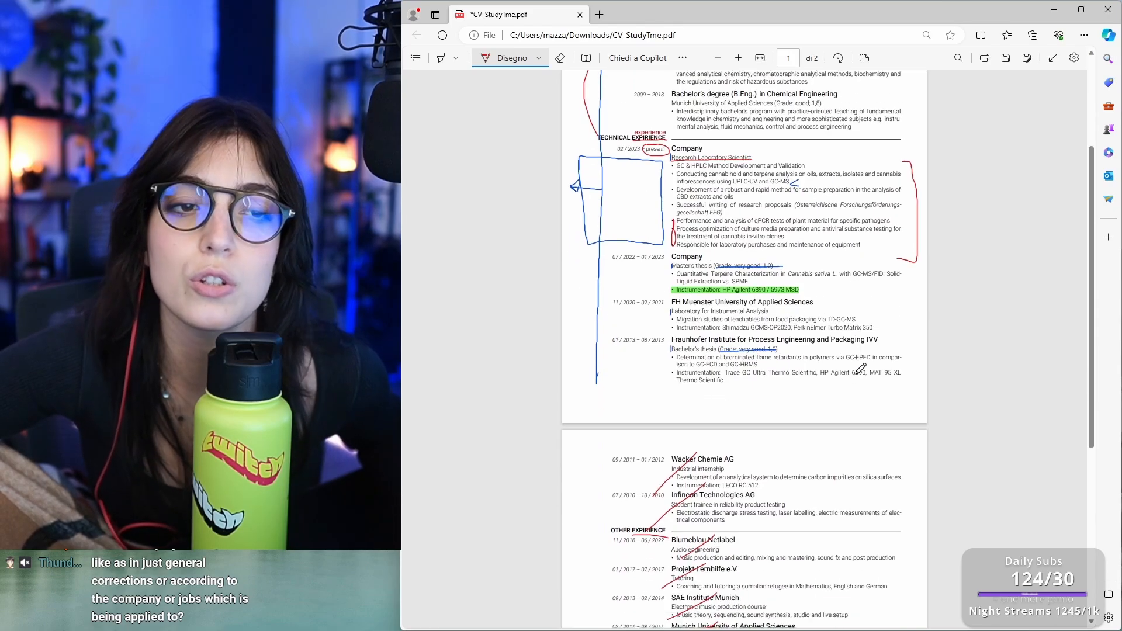